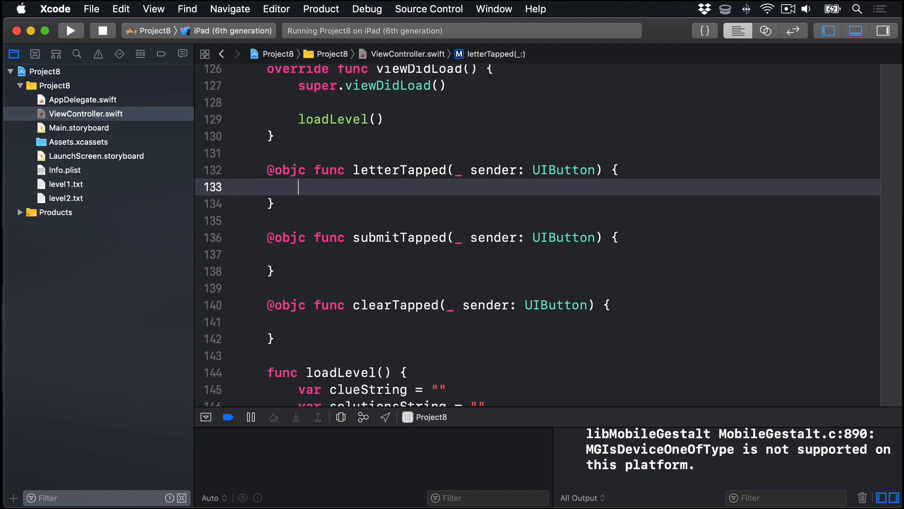
- Add 'guard let buttonTitle = sender.titleLabel?.text else { return }' to letterTapped
text(gu)
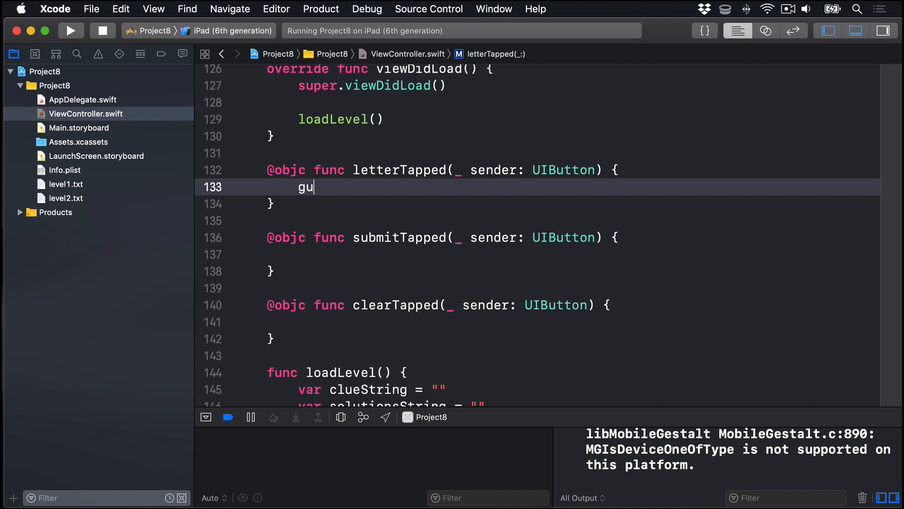
text(ard let buttonTitle)
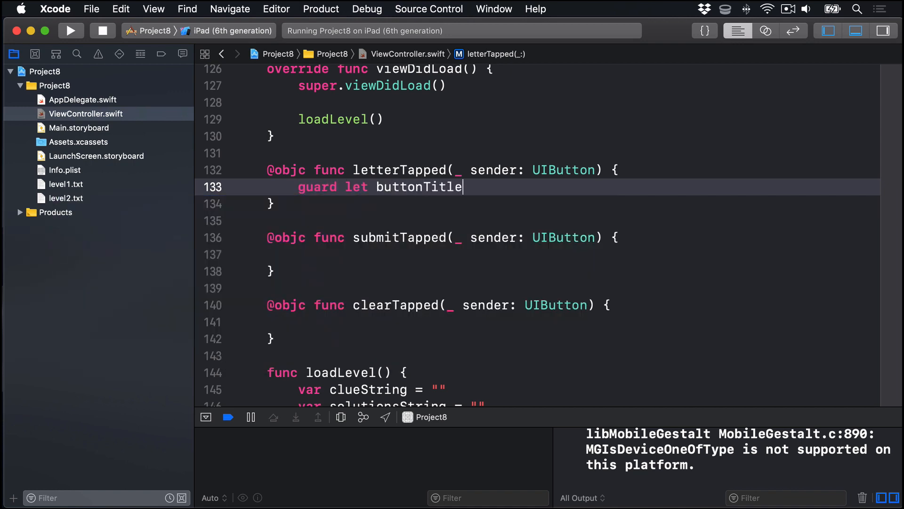
text(= sender)
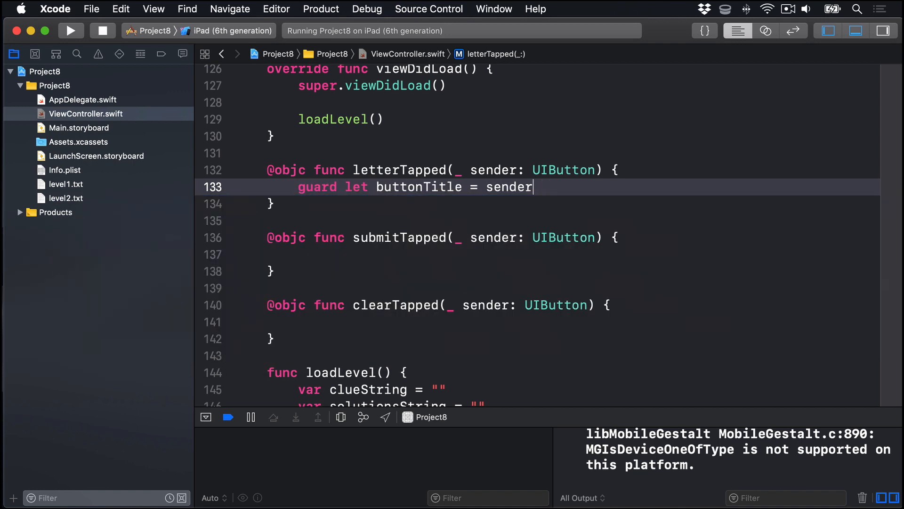
text(.titleLabel?)
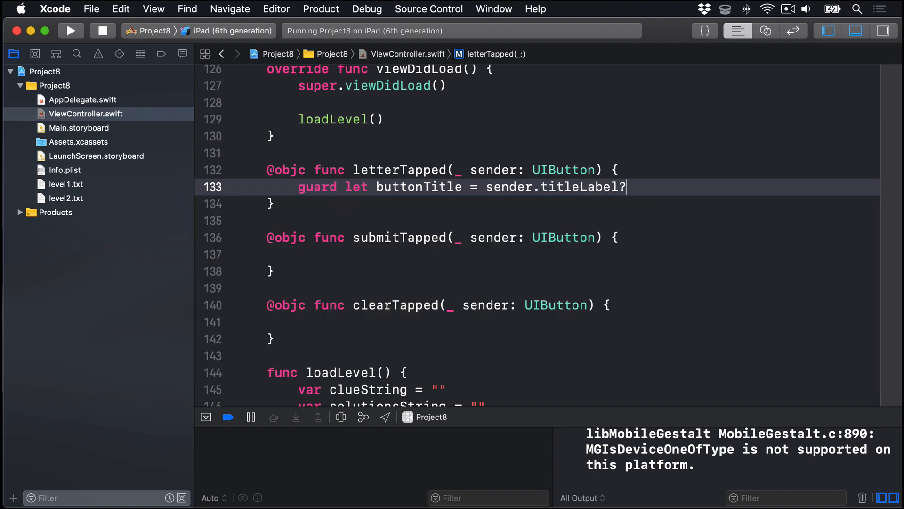
text(.text e)
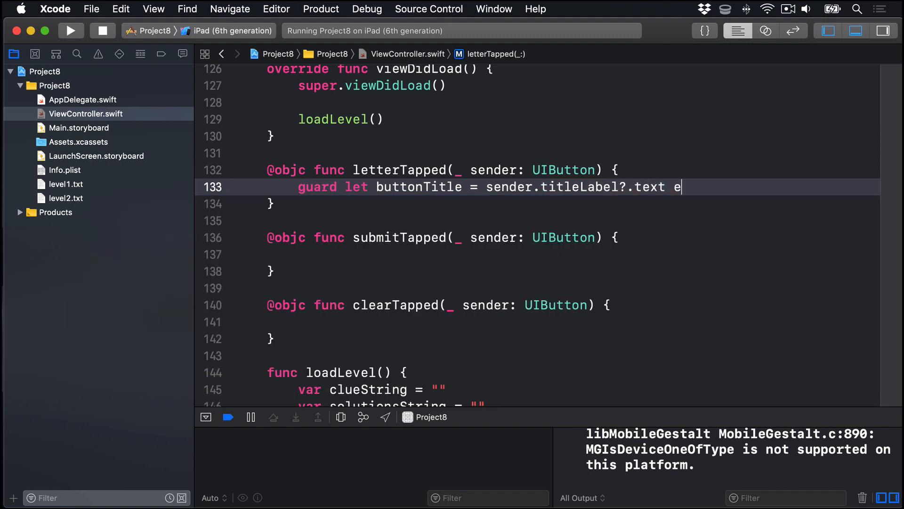
text(lse { return })
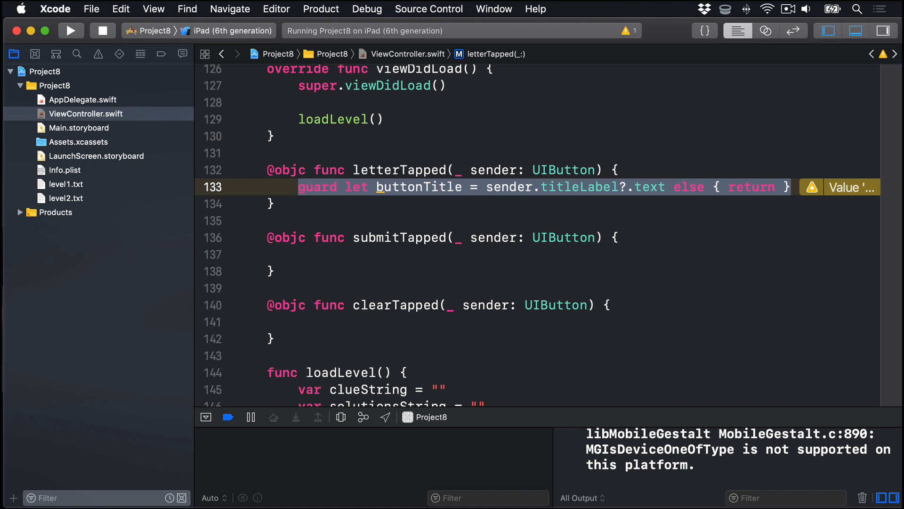
text(currentAnswer.text =)
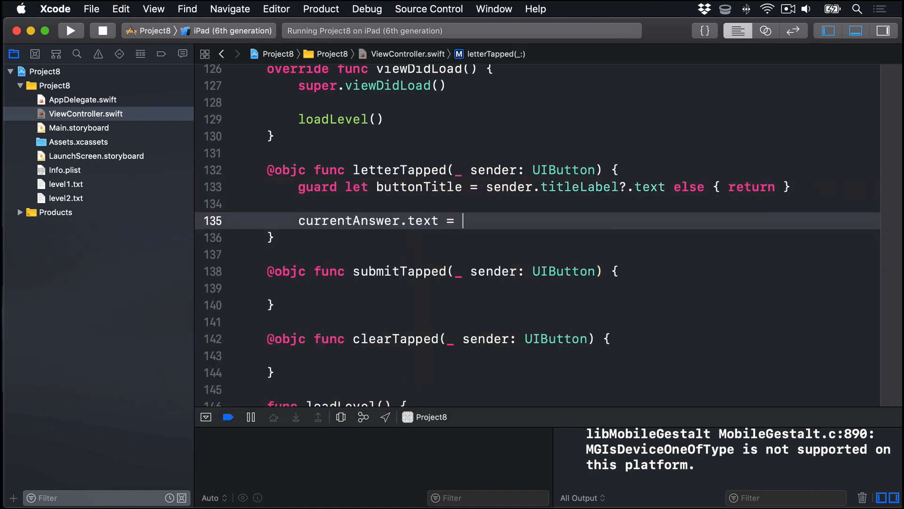
- Append buttonTitle to currentAnswer.text, append sender to activatedButtons, and set sender.isHidden = true
text(currentAnswer.text)
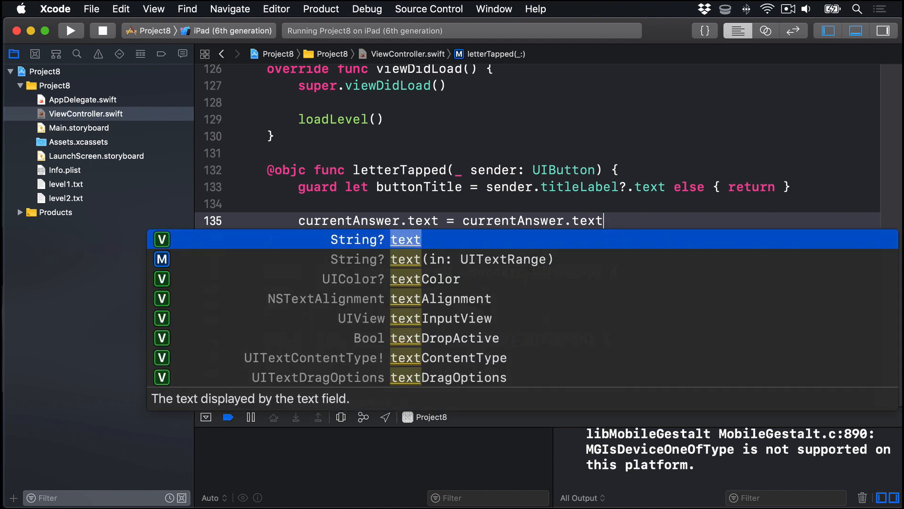
text(?.appending(buttonTitle)
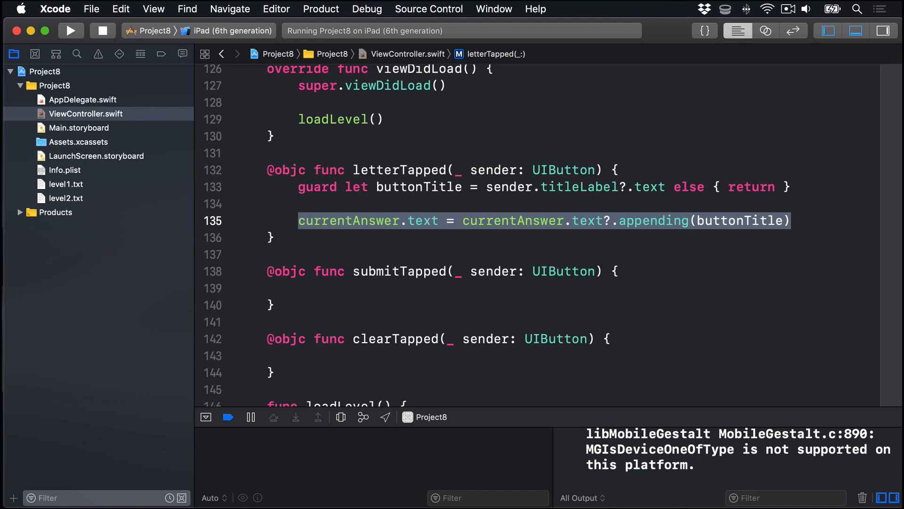
text(activatedButtons.append(sender)
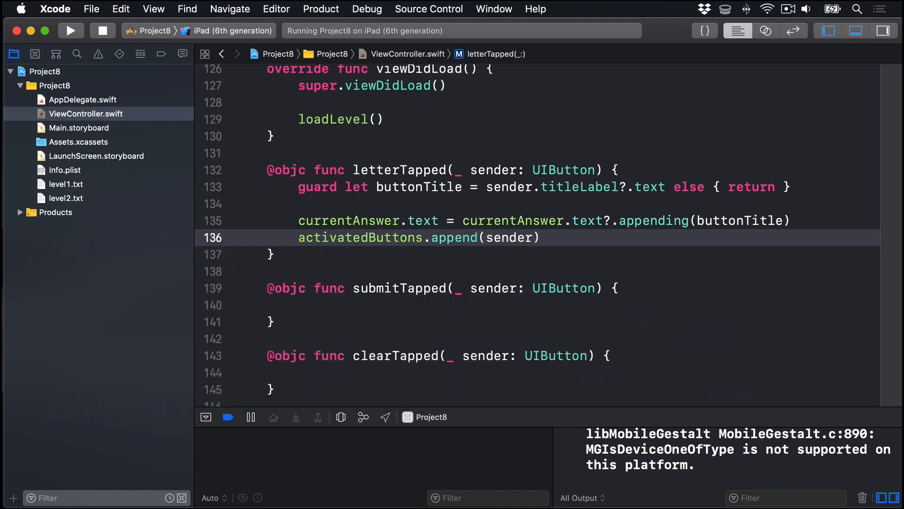
text(sender.isHidden = true)
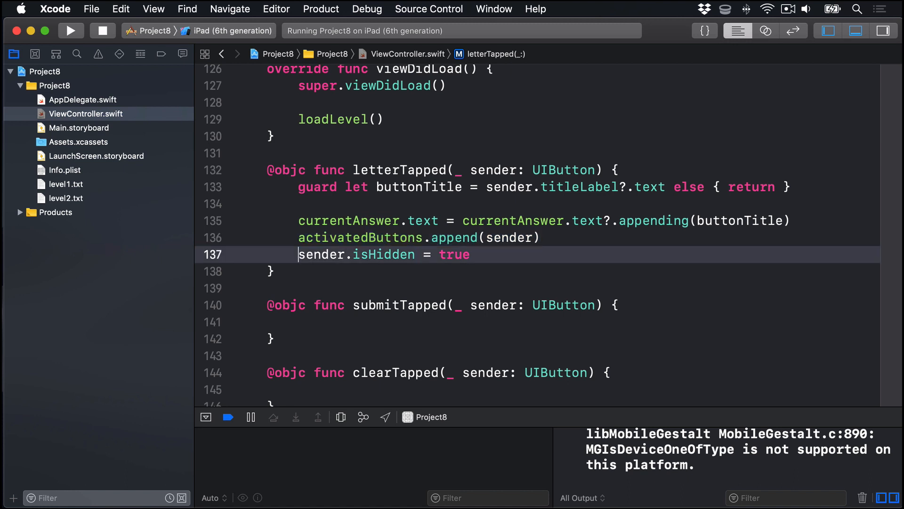
click(360, 237)
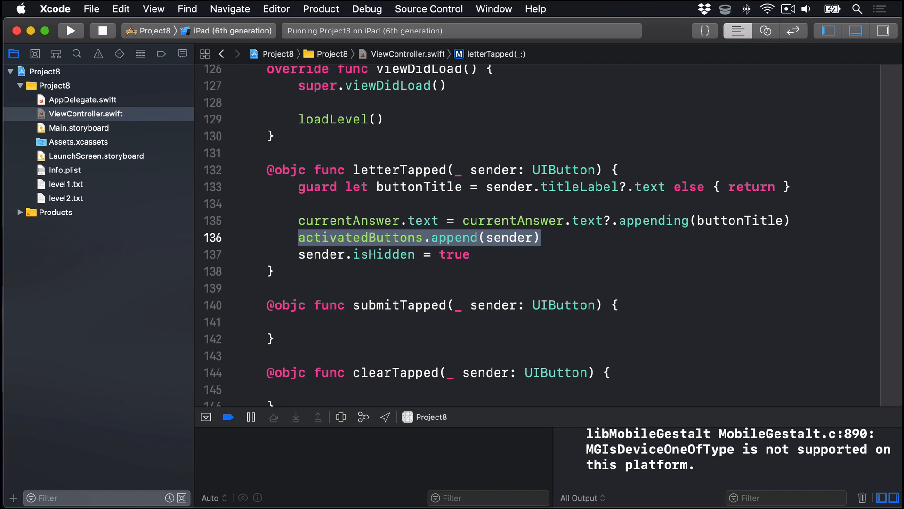
scroll(down, 3)
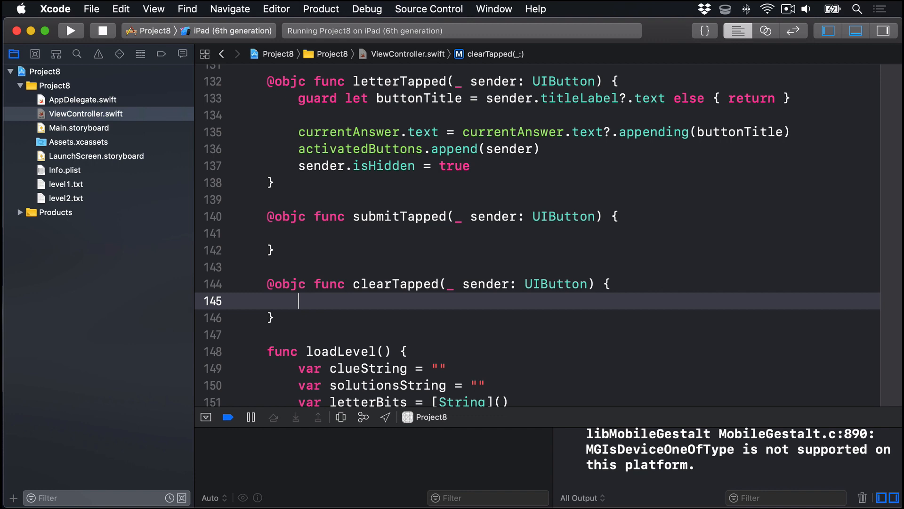
- Set currentAnswer.text to "", unhide each activated button, then call activatedButtons.removeAll()
text(currentAnswer.te)
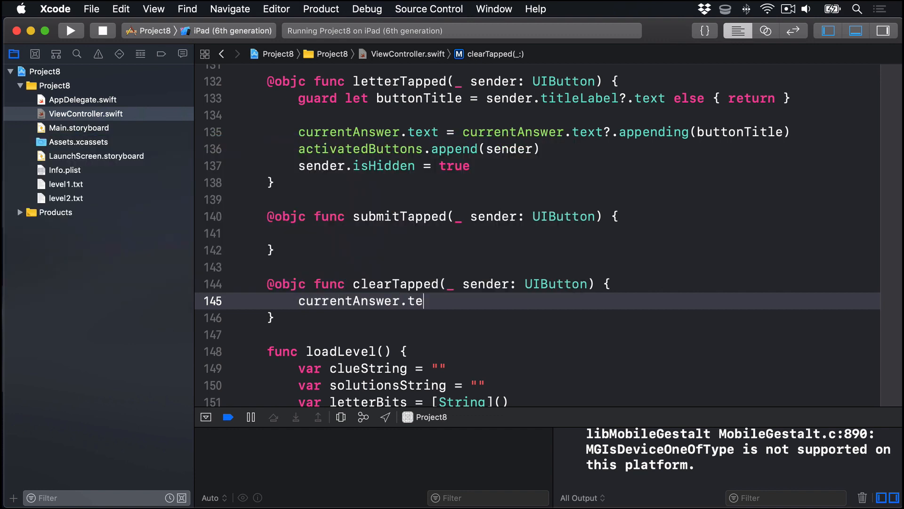
text(xt = "")
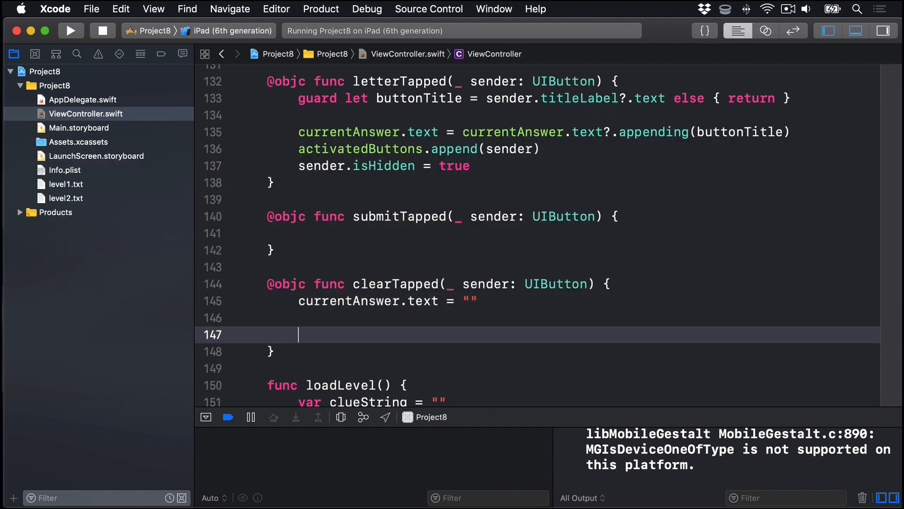
text(for button in)
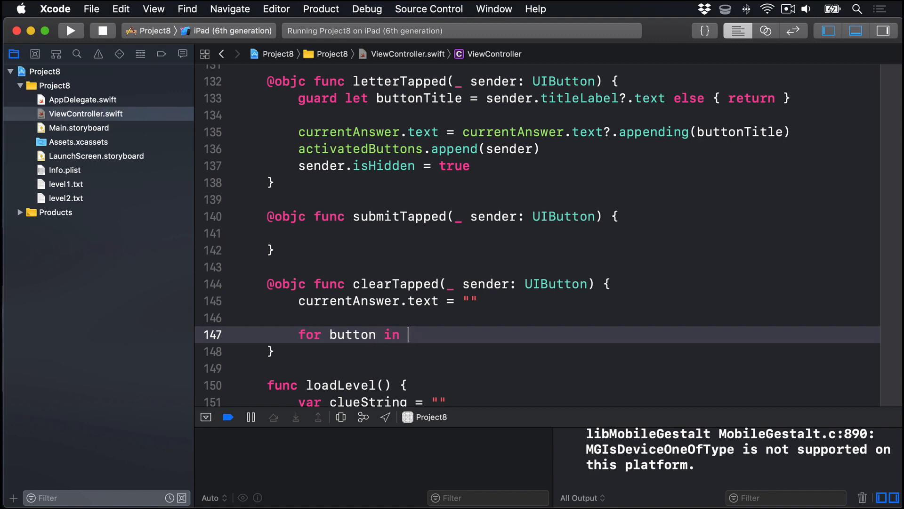
text(activatedButtons {)
text(button.isHidden = false)
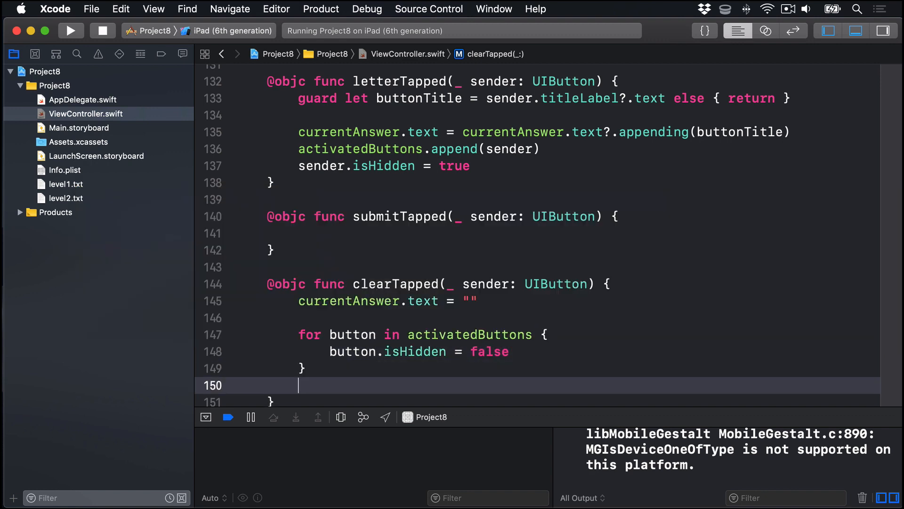
text(activatedButtons.re)
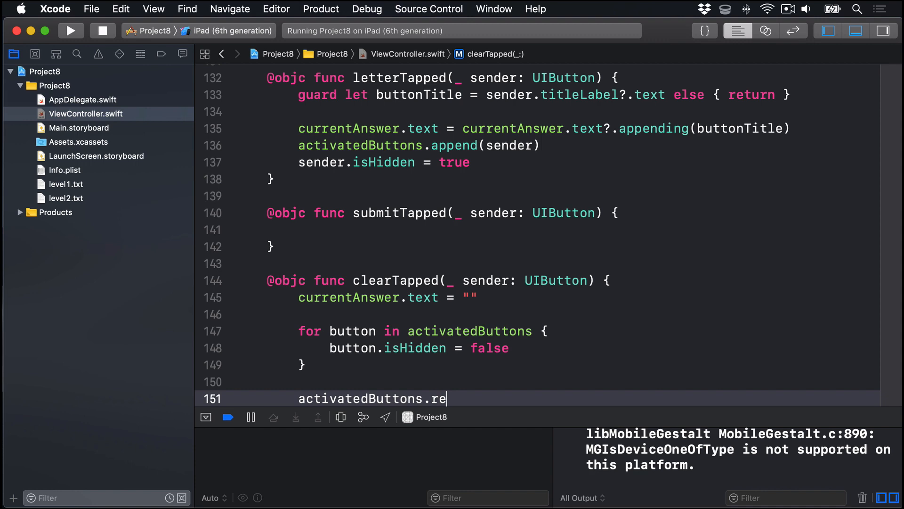
text(moveAll())
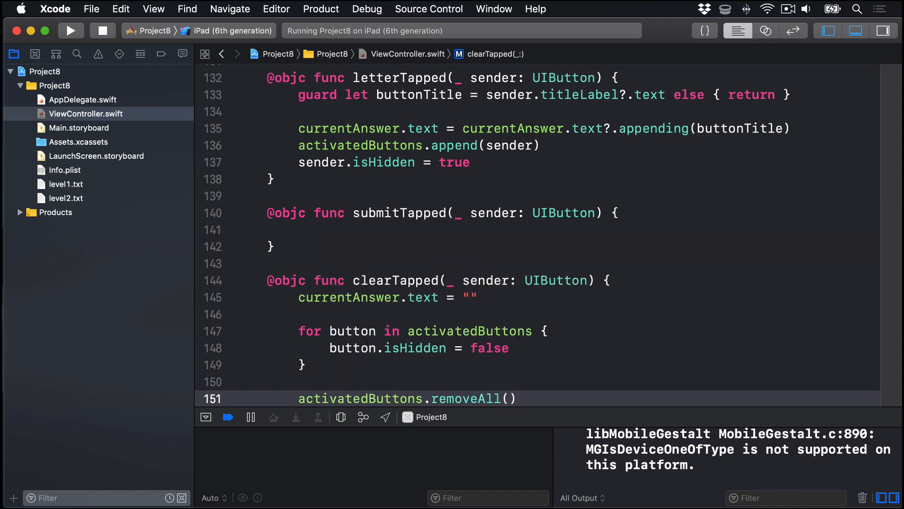
click(518, 397)
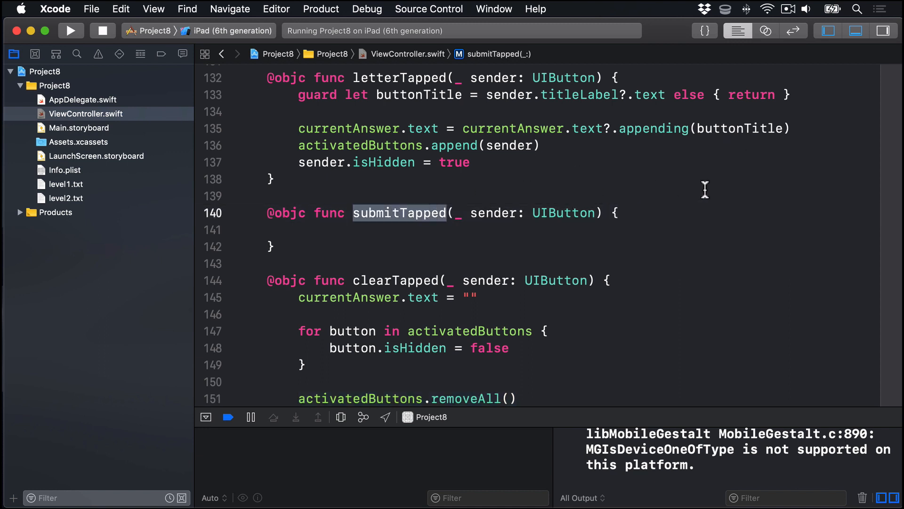
mouse_move(707, 187)
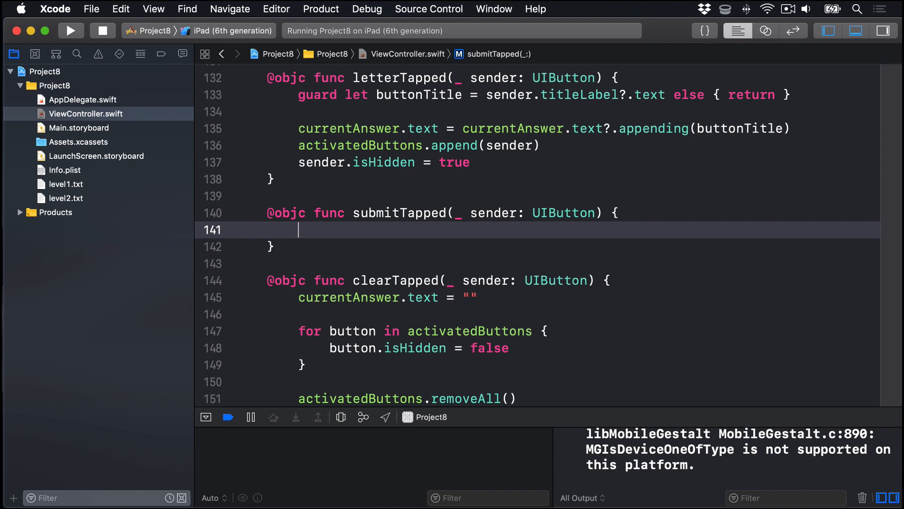
- Add a guard let answerText line with else { return } to submitTapped
text(gua)
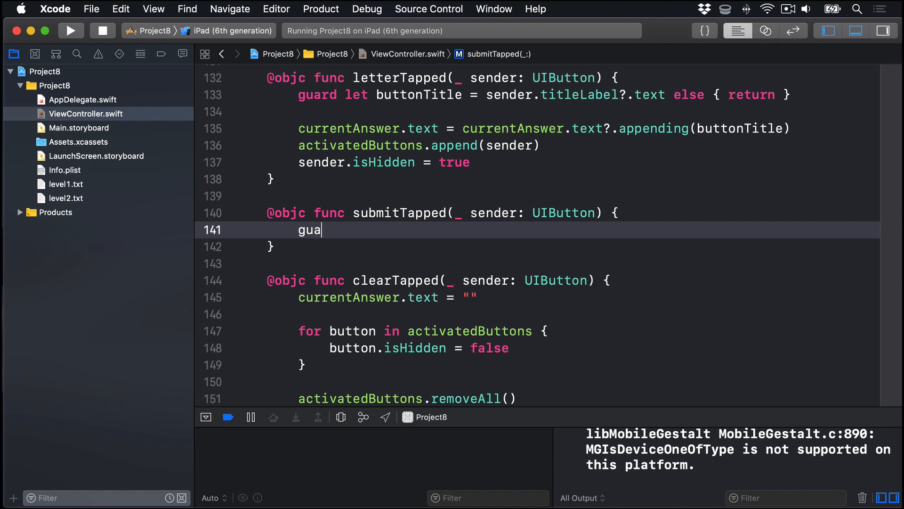
text(rd let answerText = currentAnswer.text)
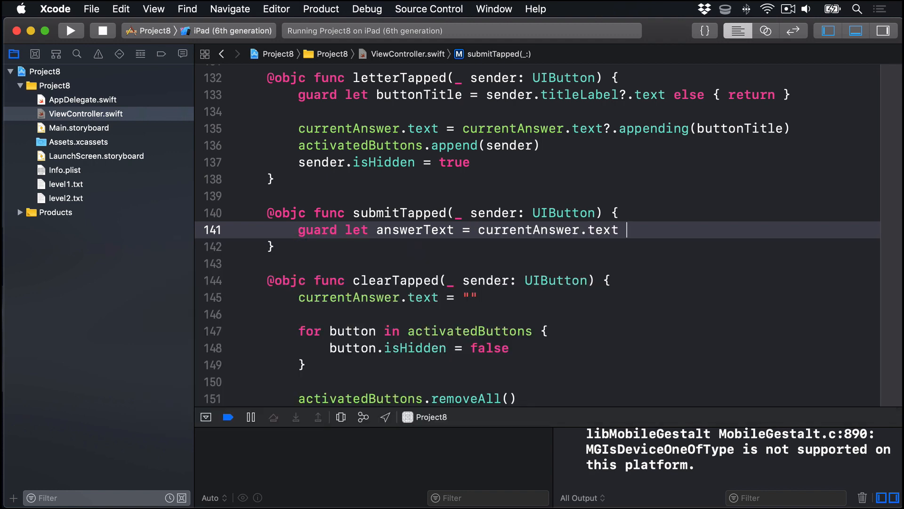
text(else { return })
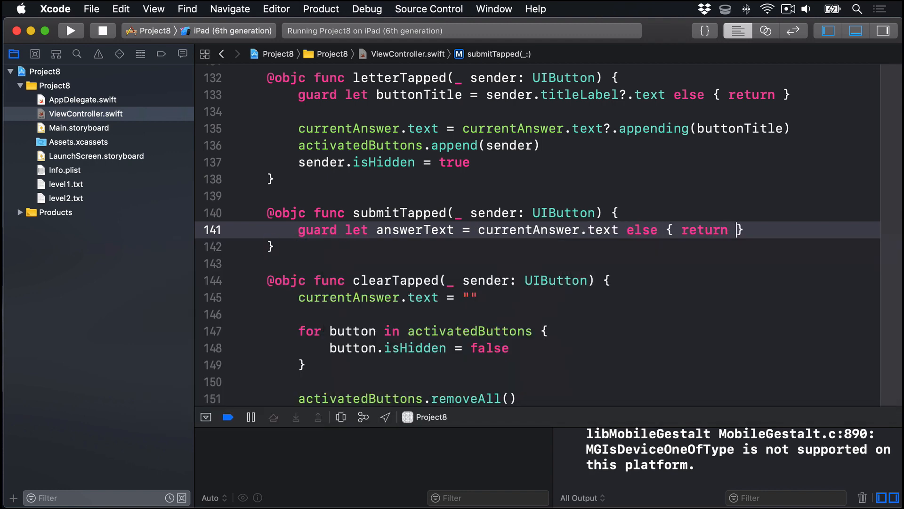
triple_click(508, 229)
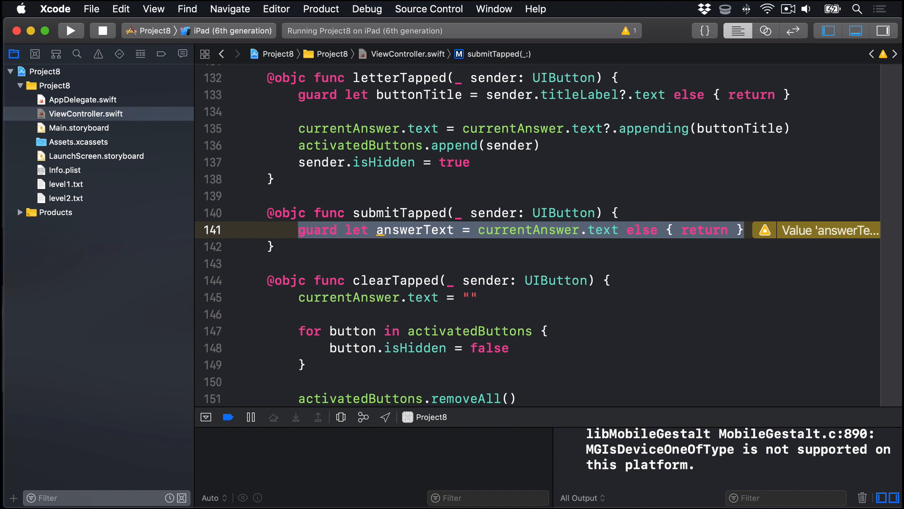
- Find solutionPosition with solutions.firstIndex(of: answerText) and remove all activatedButtons
text(if let)
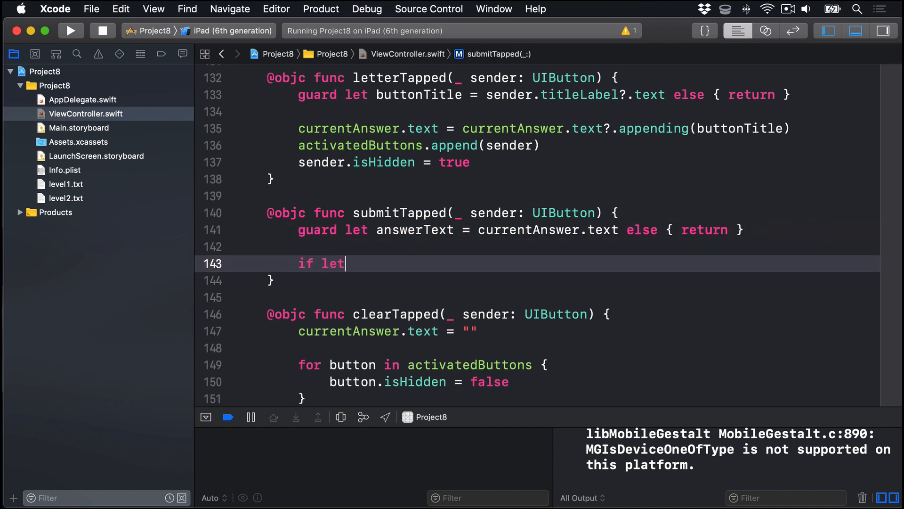
text(solutionPosition)
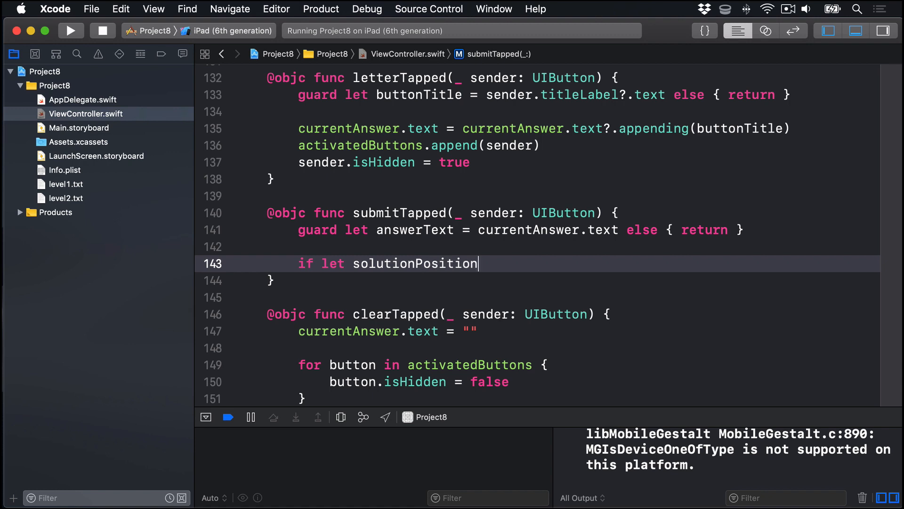
text(= solutions.firstIndex(of: String)
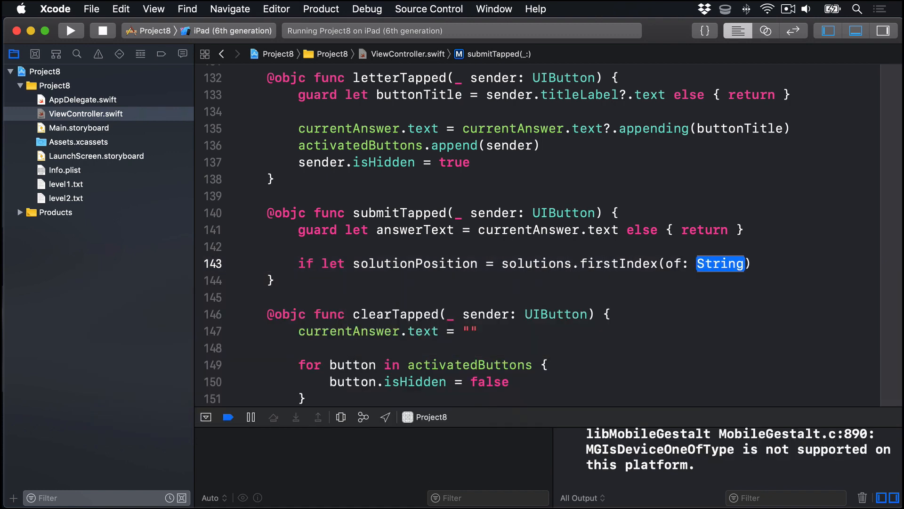
text(answerTex)
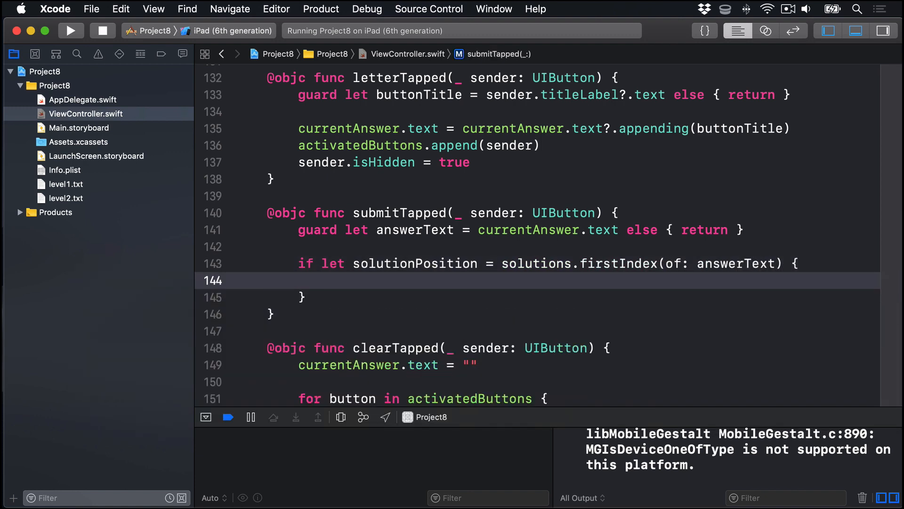
text(activatedButtons.)
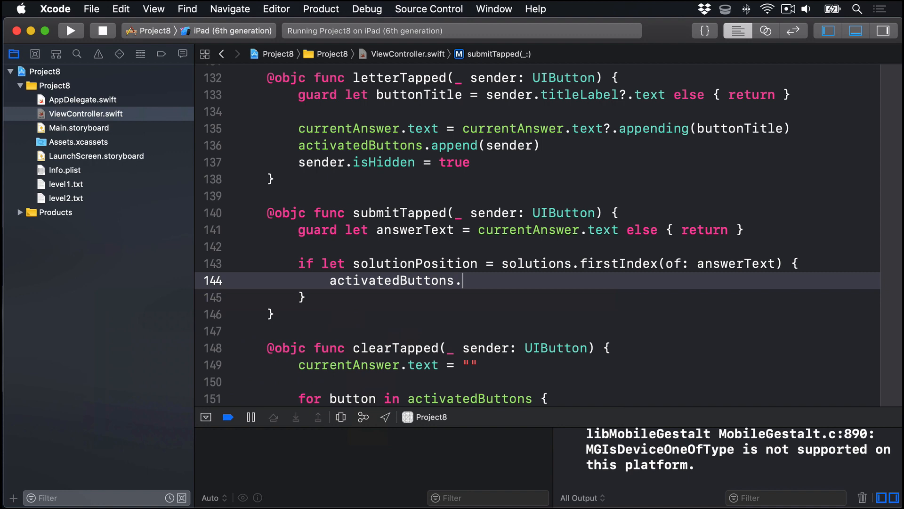
text(removeAll()
text(va)
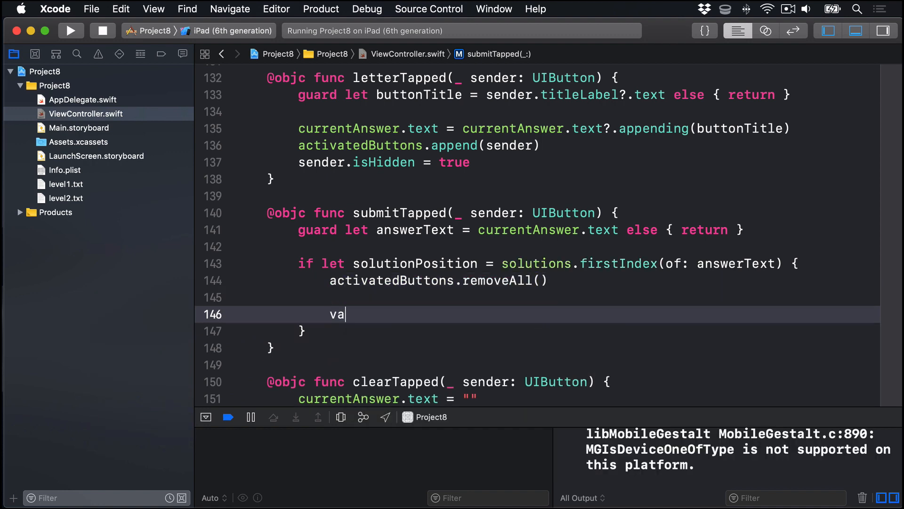
- Split the answers label text into splitAnswers and put answerText at solutionPosition
text(r splitAnswer)
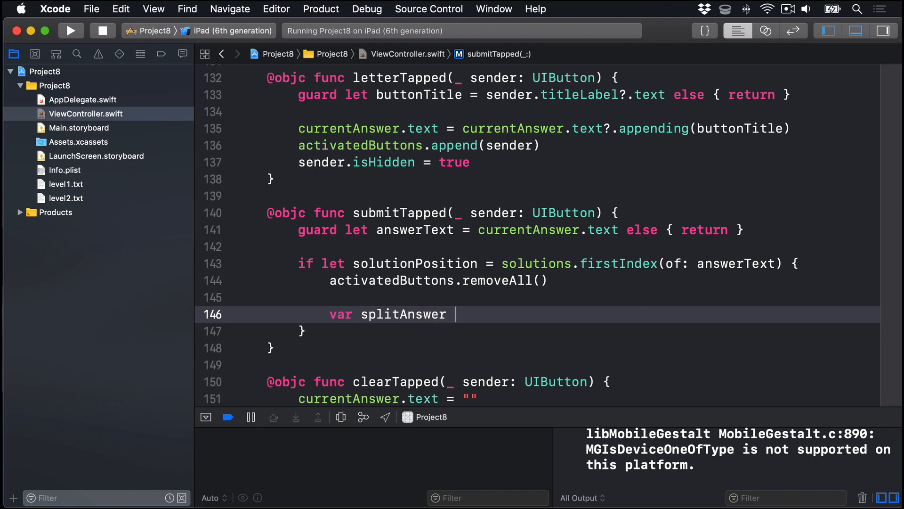
text(s =)
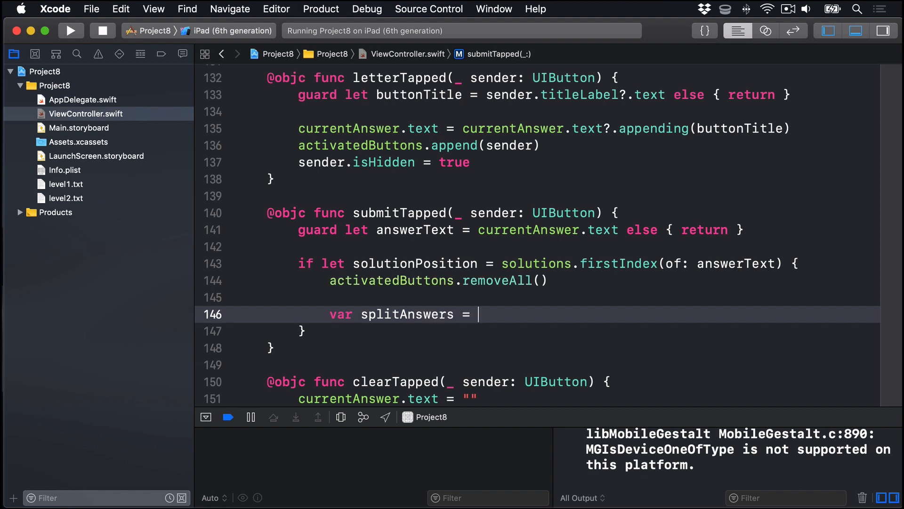
text(answersLabel.text)
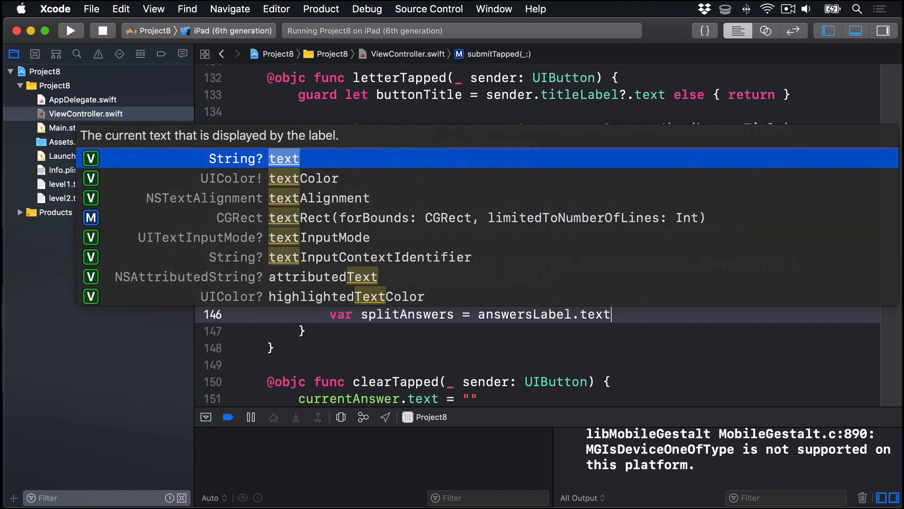
text(?.com)
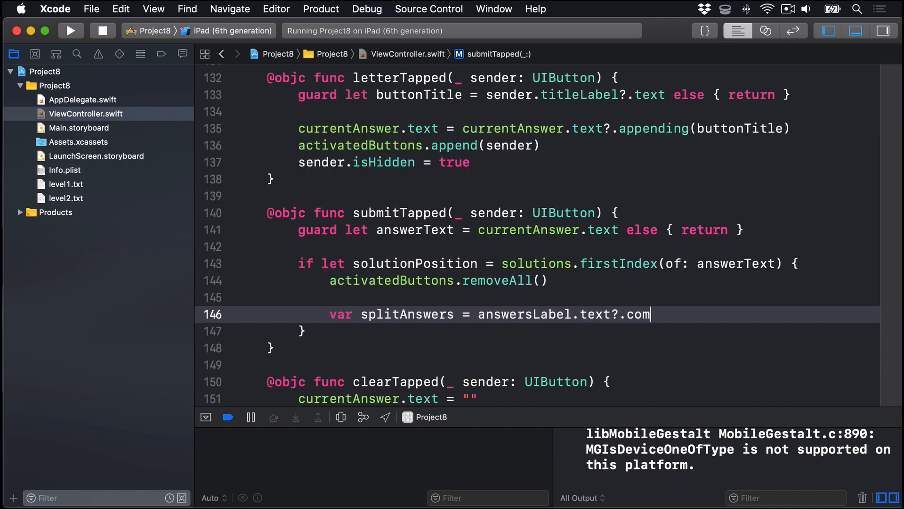
text(ponents(separatedBy: "\n)
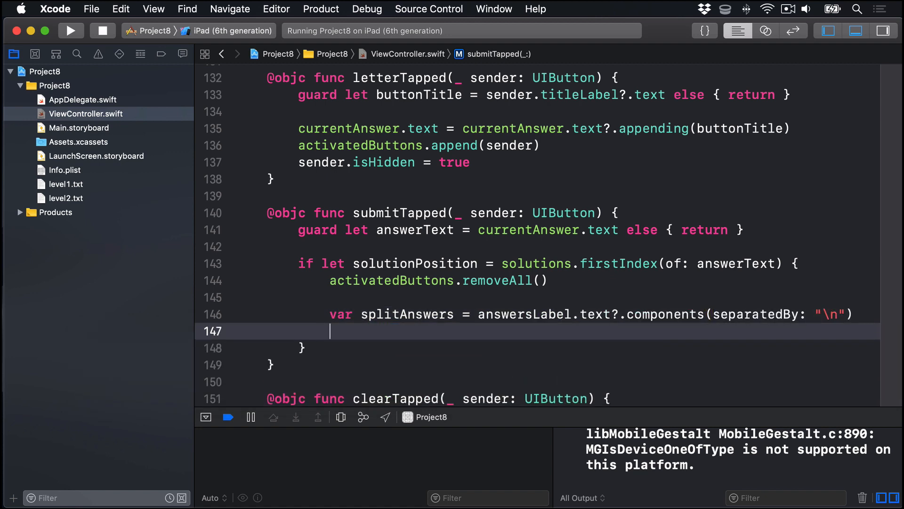
double_click(406, 314)
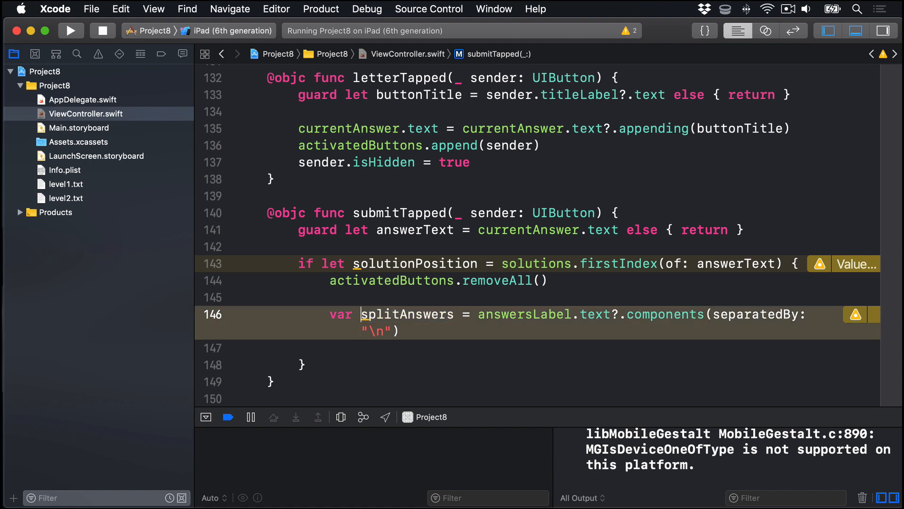
text(spl)
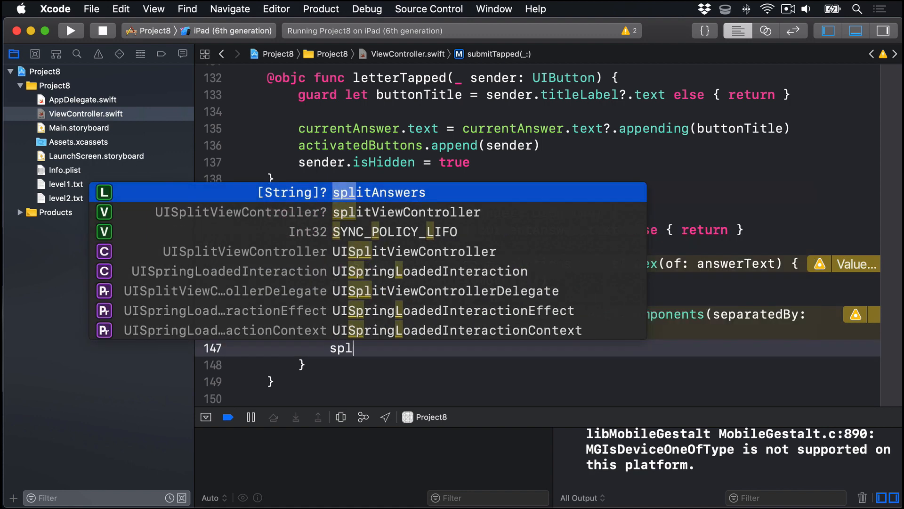
key(Return)
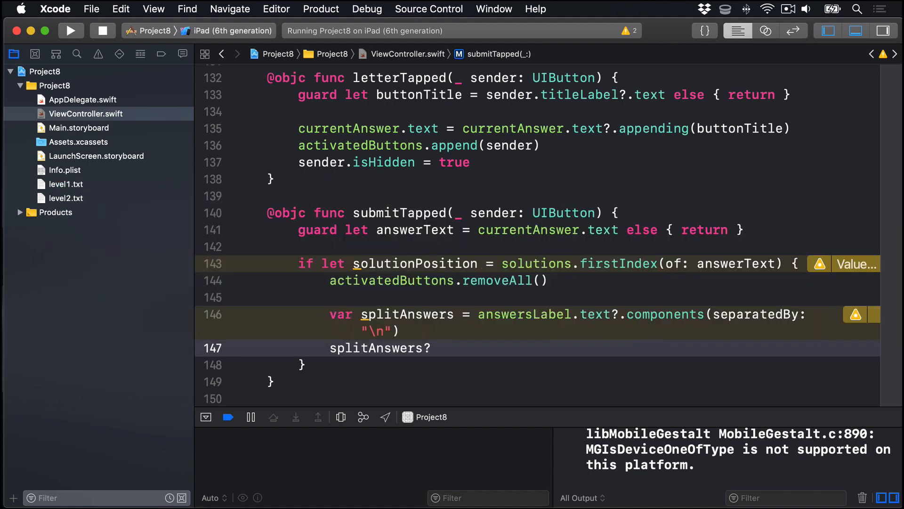
text([solutionPosition] = a)
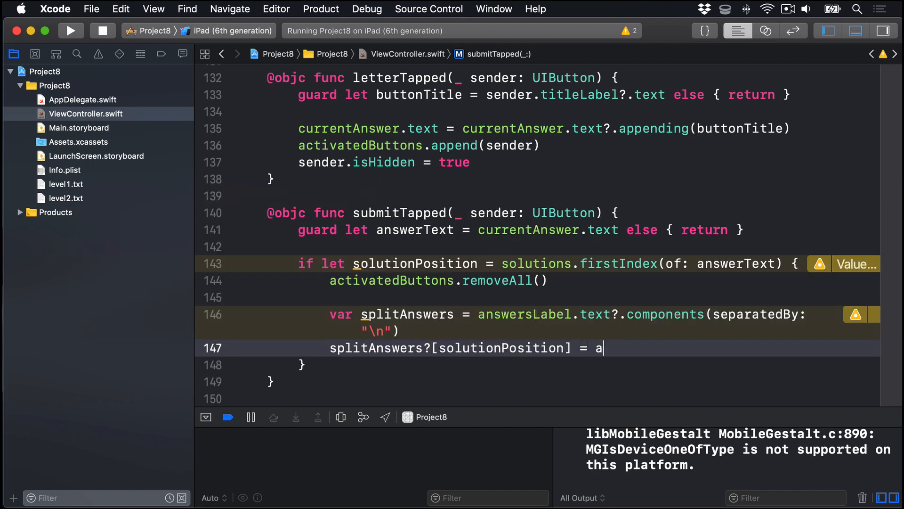
text(nswerText)
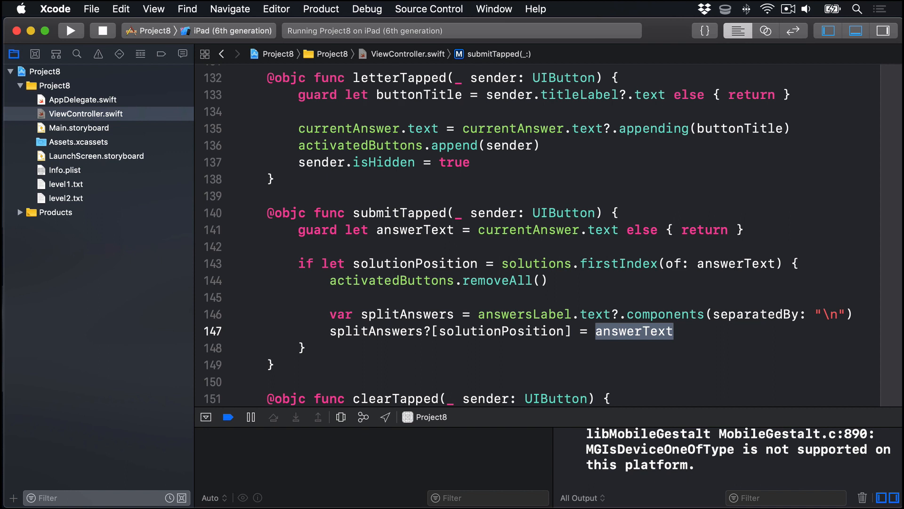
- Rejoin splitAnswers with "\n" into answersLabel.text
click(672, 331)
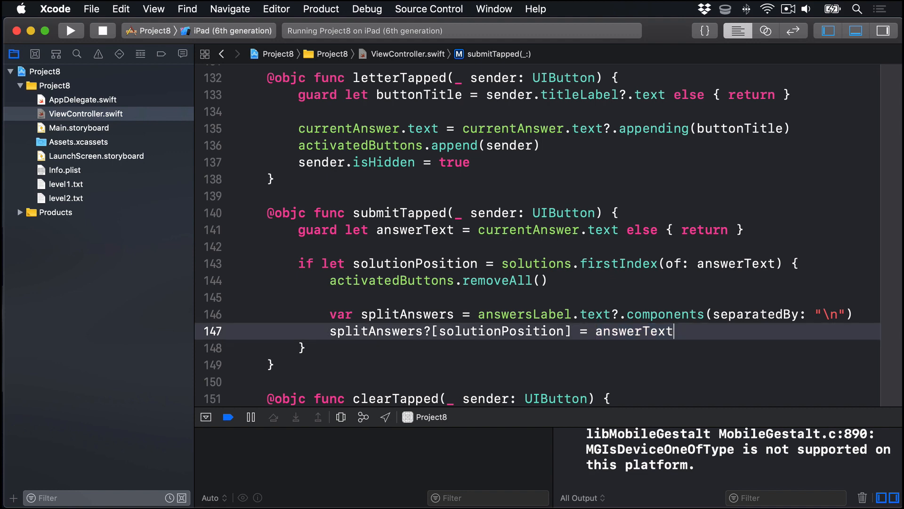
text(answ)
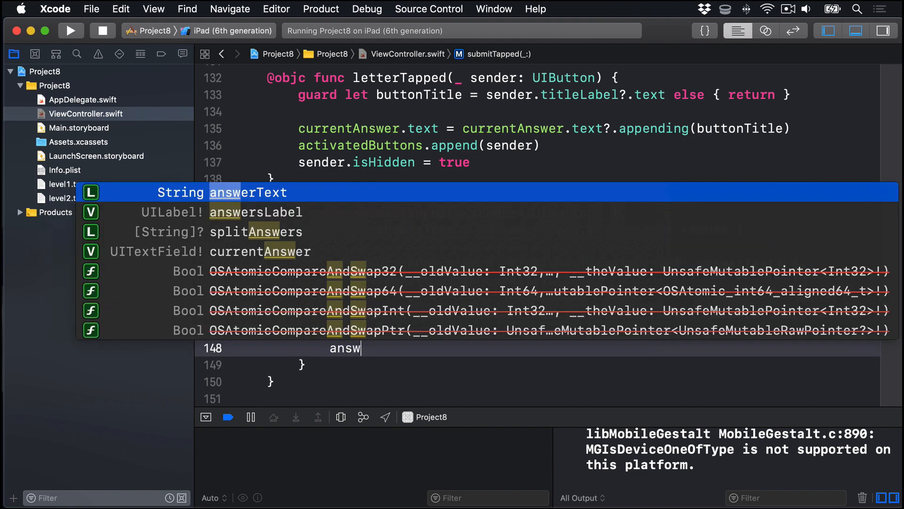
text(answersLabel.text = splitAnswers)
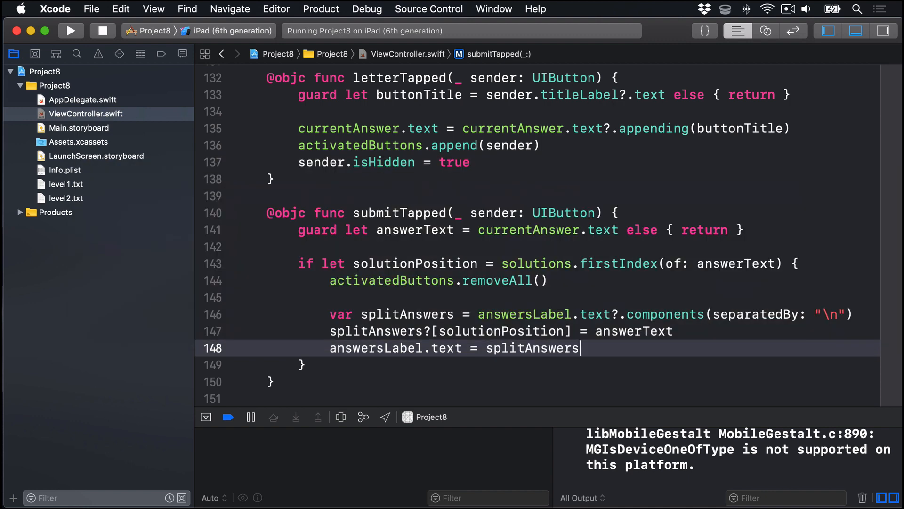
text(?.joined(separator: String)
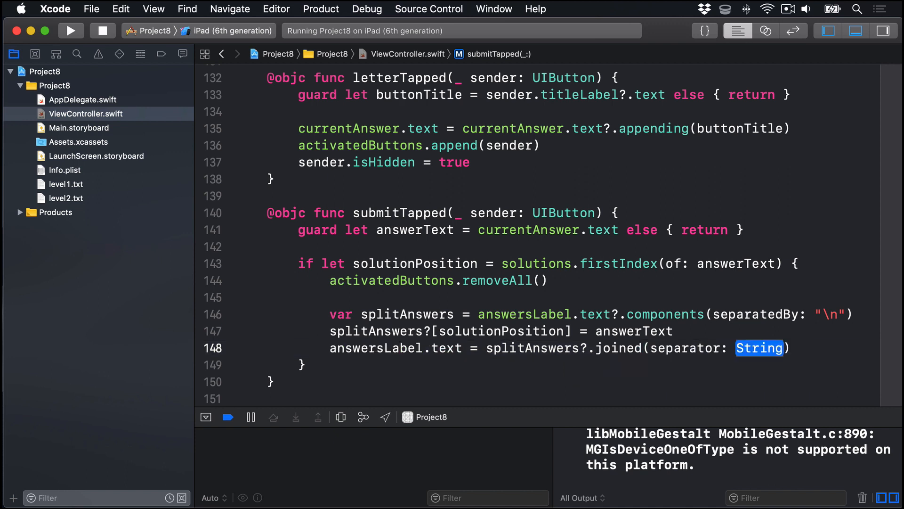
text("\n")
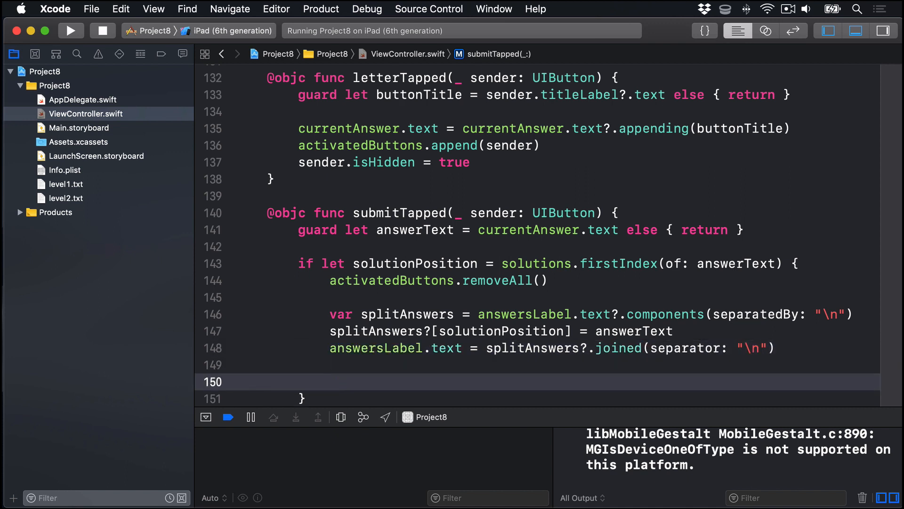
- Clear currentAnswer.text and add 'score += 1' inside the matching branch
text(currentAnswer.text = ")
text(score)
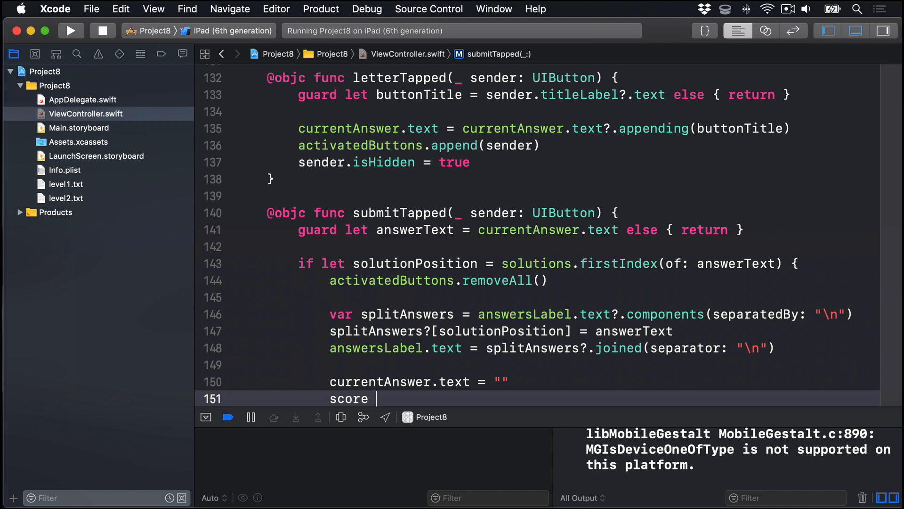
text(+= 1)
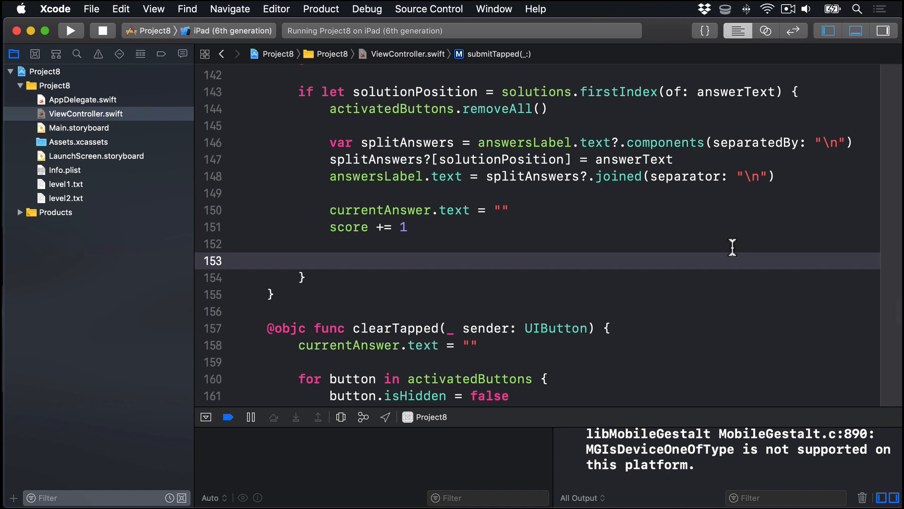
click(331, 260)
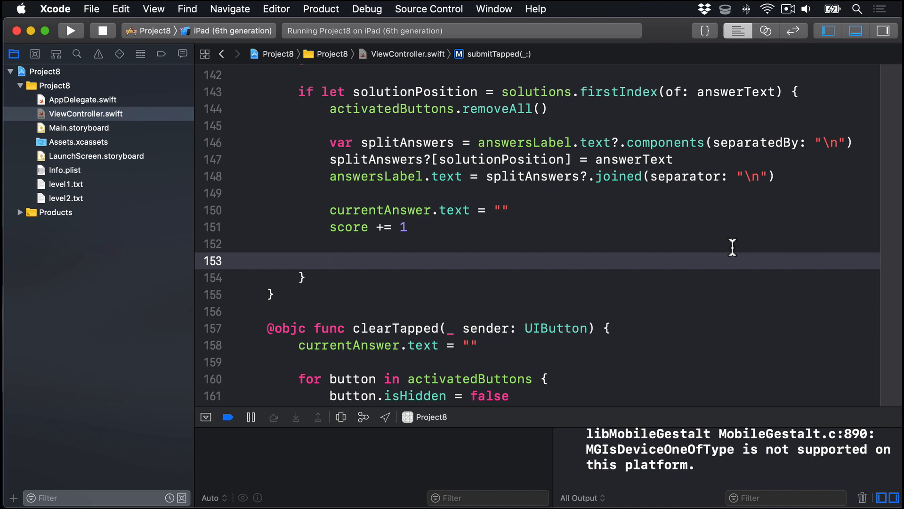
text(if score %)
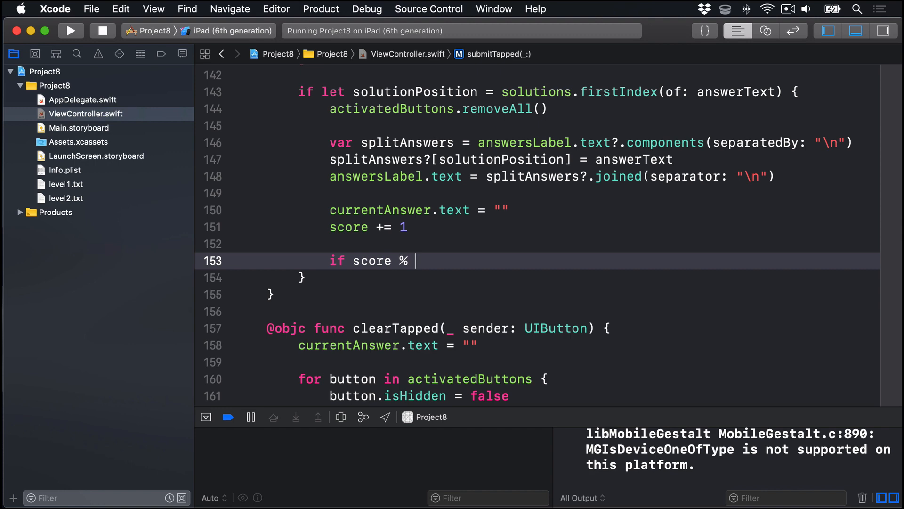
- Add 'if score % 7 == 0' with a UIAlertController asking "Are you ready for the next level"
text(7 == 0 {)
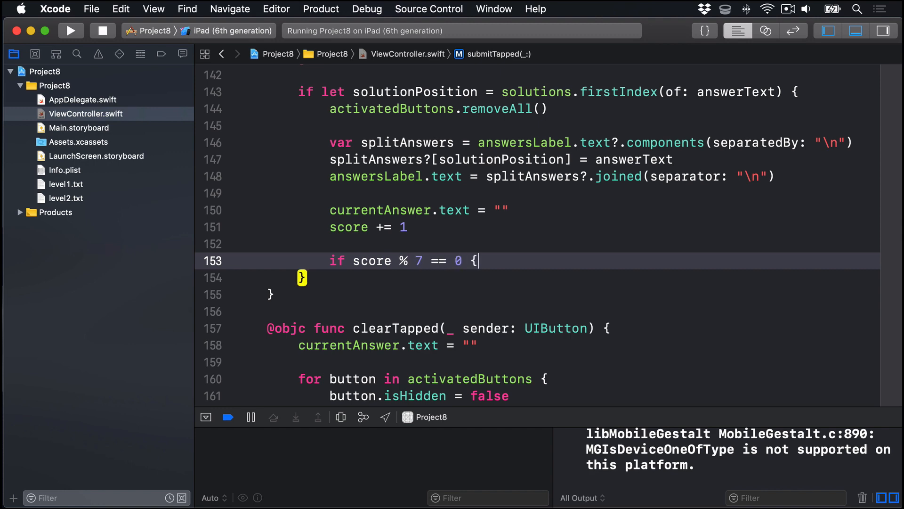
text(let ac = UI)
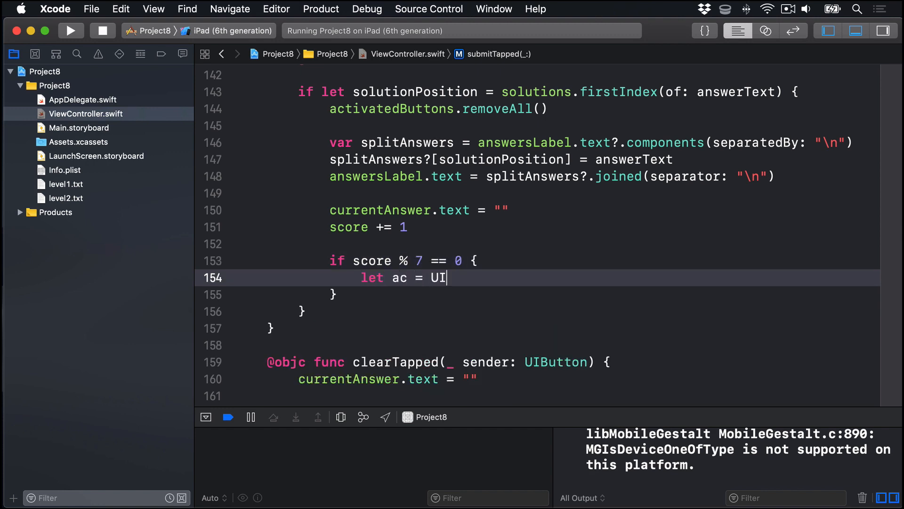
text(AlertController(title: "Well done!", message: String?, preferredStyle: UIAlertController.Style)
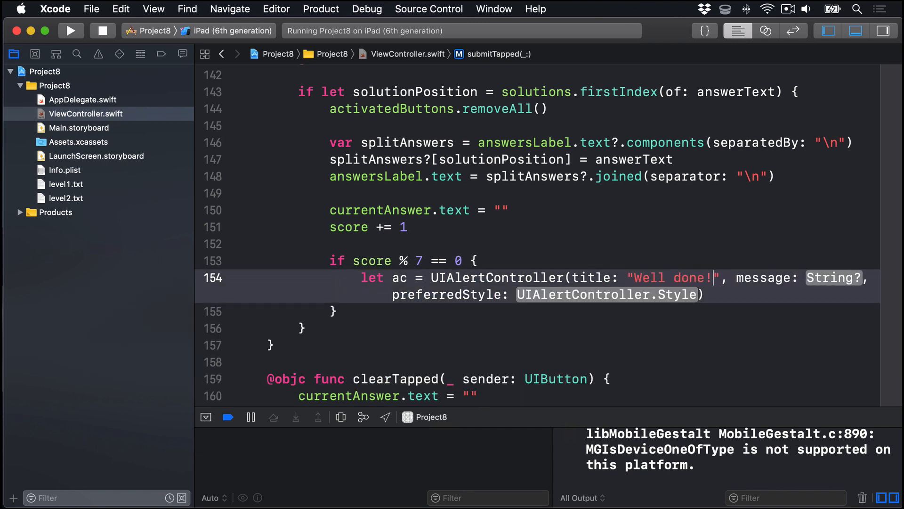
text("Are you)
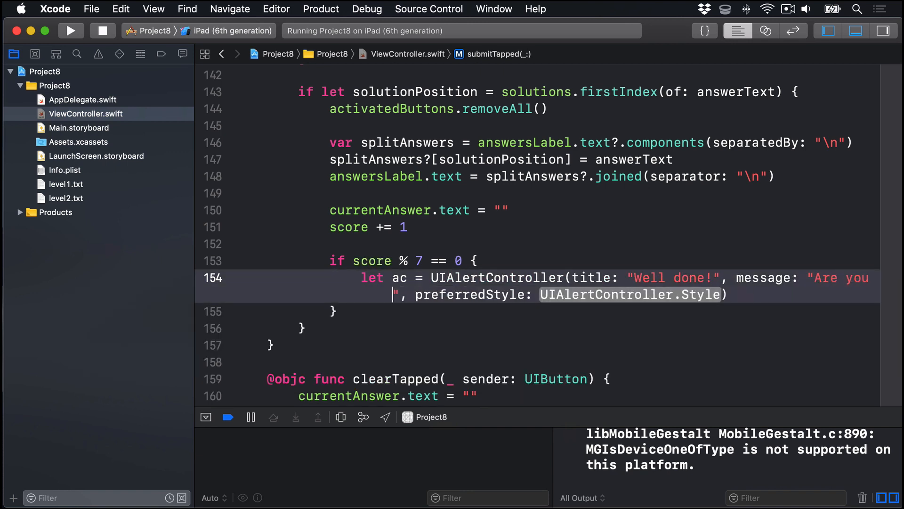
text(ready for the next level?)
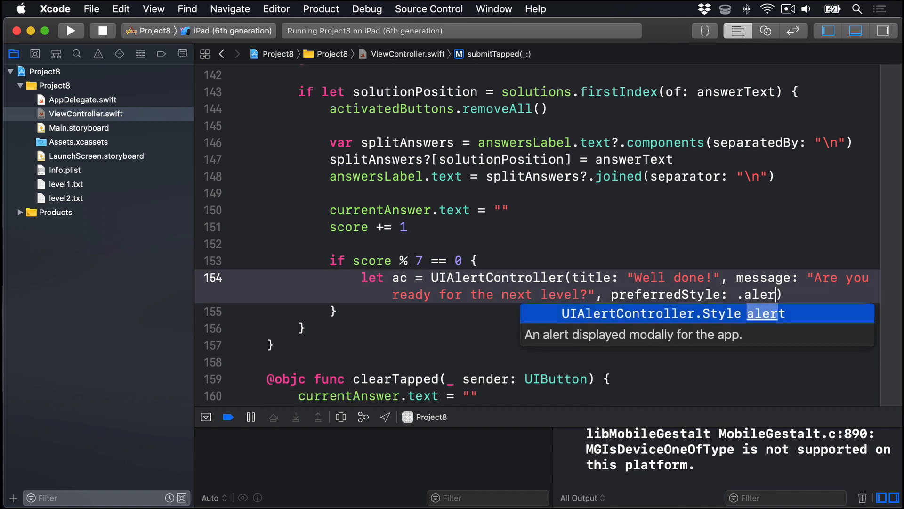
key(Return)
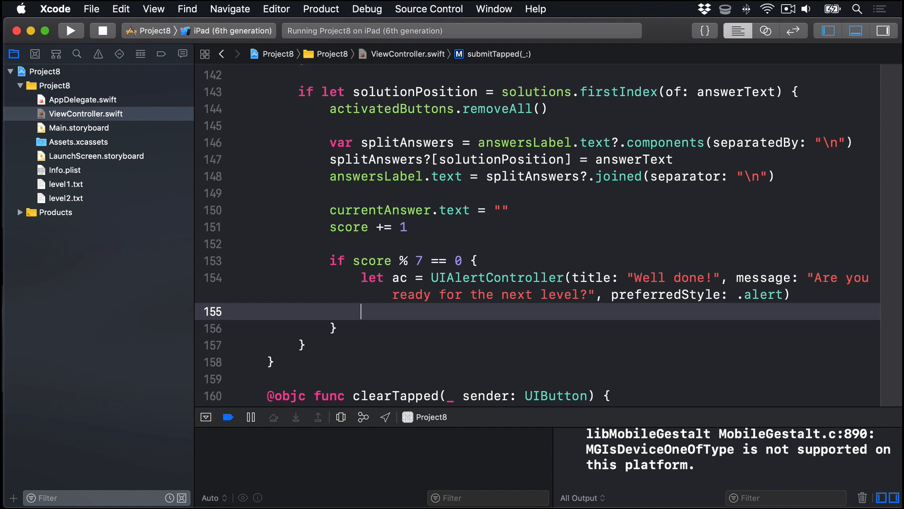
- Give the alert a "Let's go!" default action calling levelUp, then present it animated
text(ac.addA)
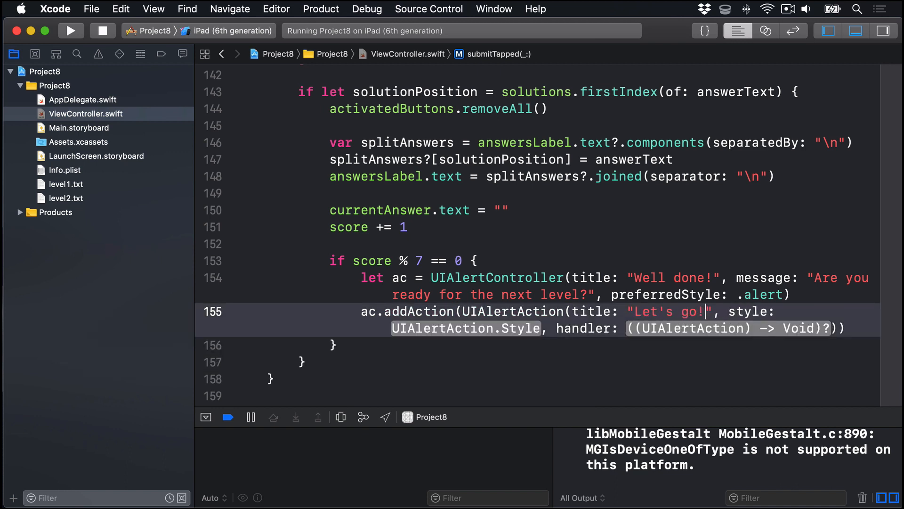
text(.defau)
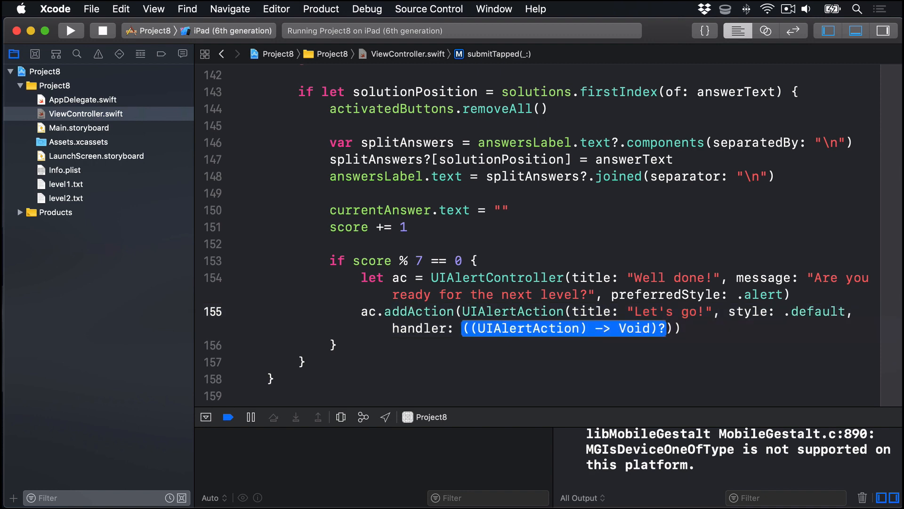
text(l)
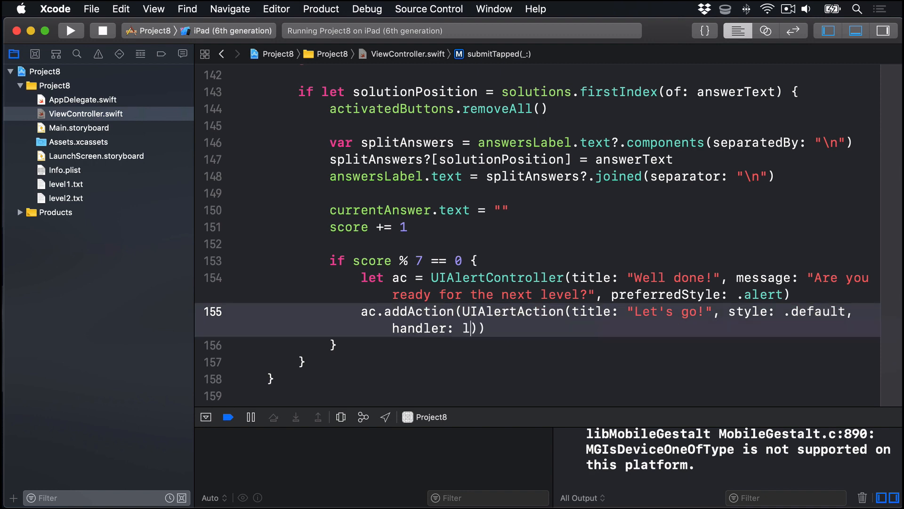
text(evelUp)
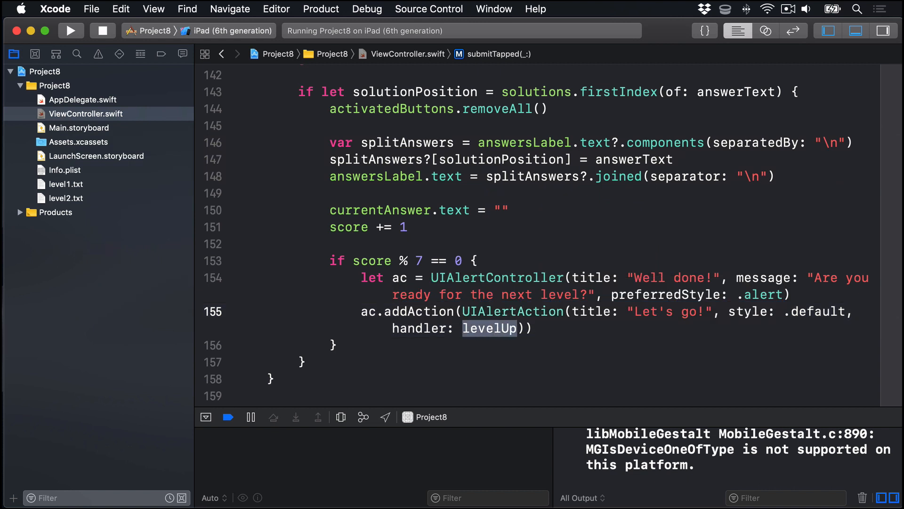
text(present(ac,)
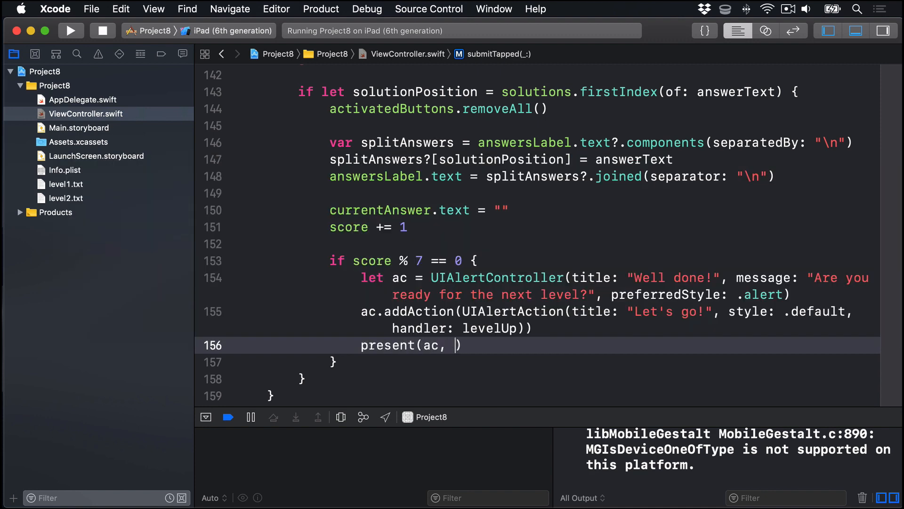
text(animated: true)
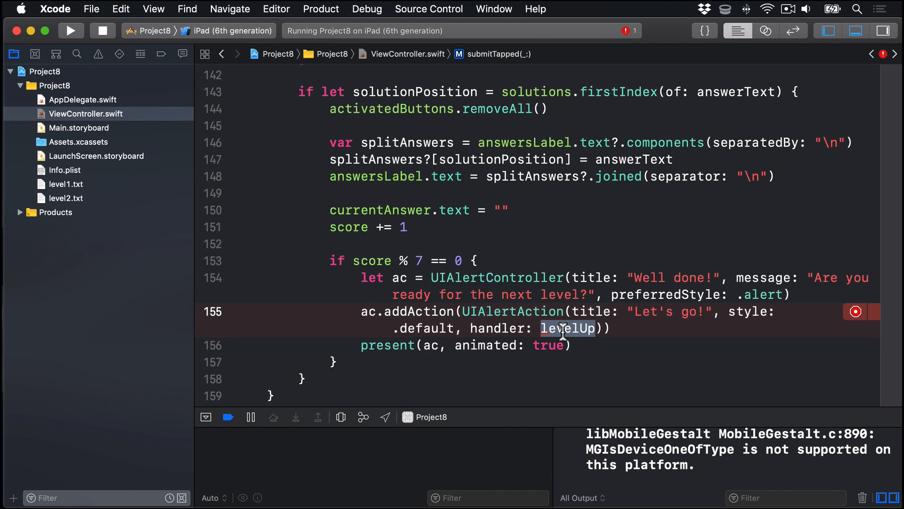
scroll(down, 3)
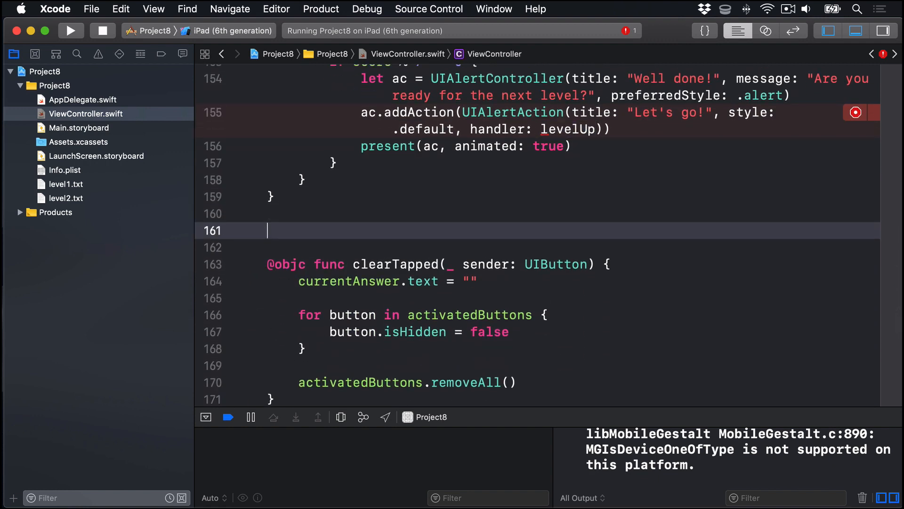
- Write levelUp to increment level, remove all solutions, and call loadLevel()
text(func levelUp()
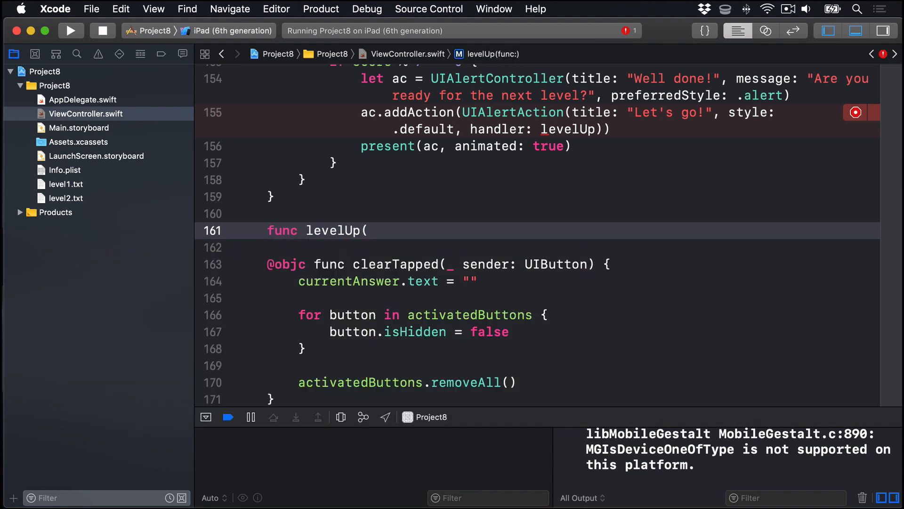
text(action: UIAlertAction))
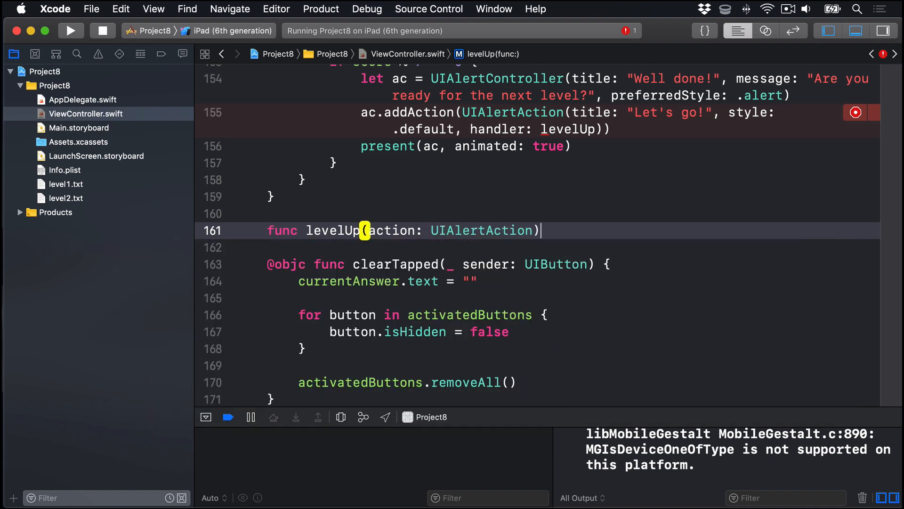
text({)
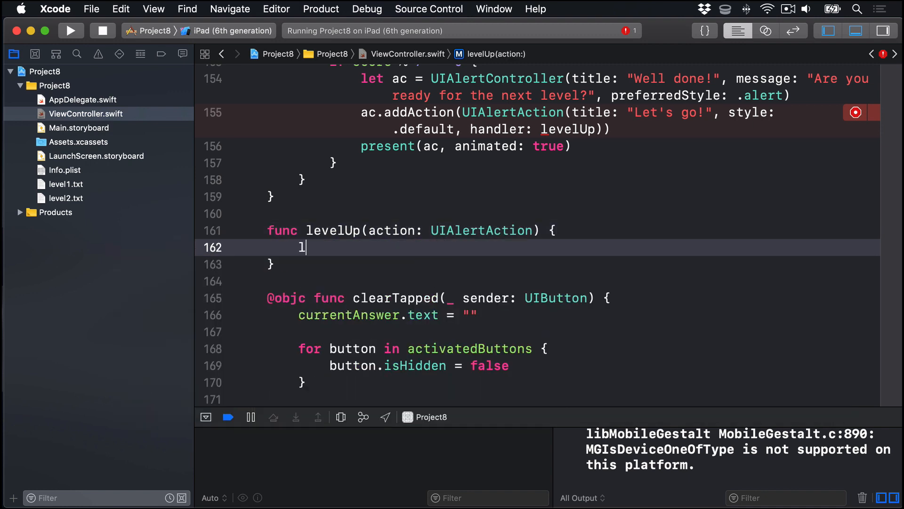
text(evel += 1)
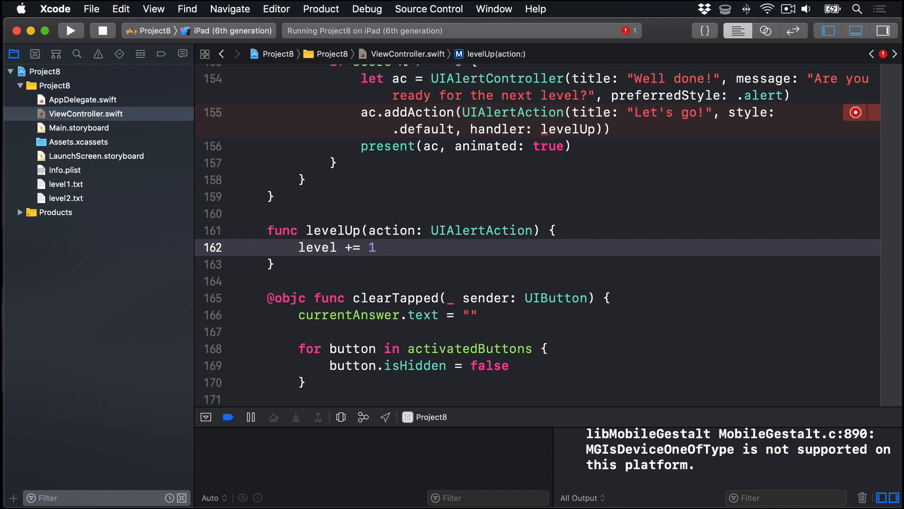
text(solutions)
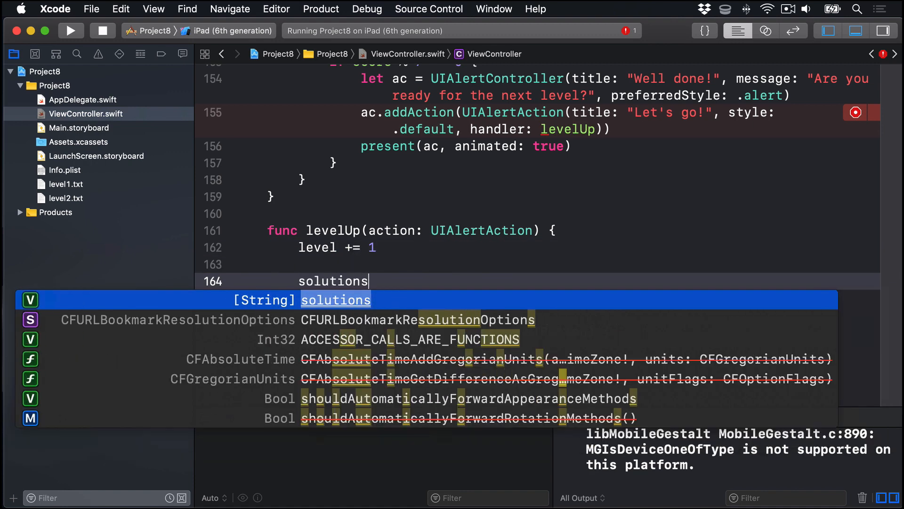
text(.removeAll(keepingCapacity: tru)
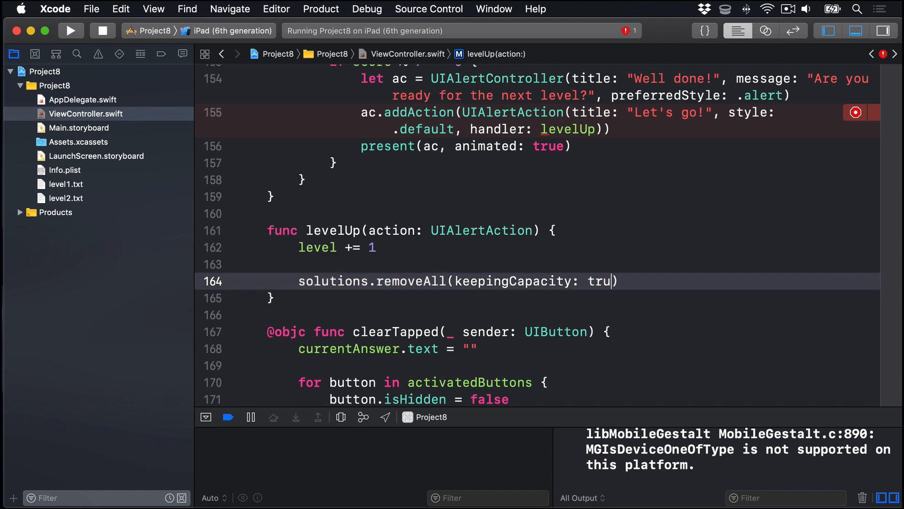
text(e)
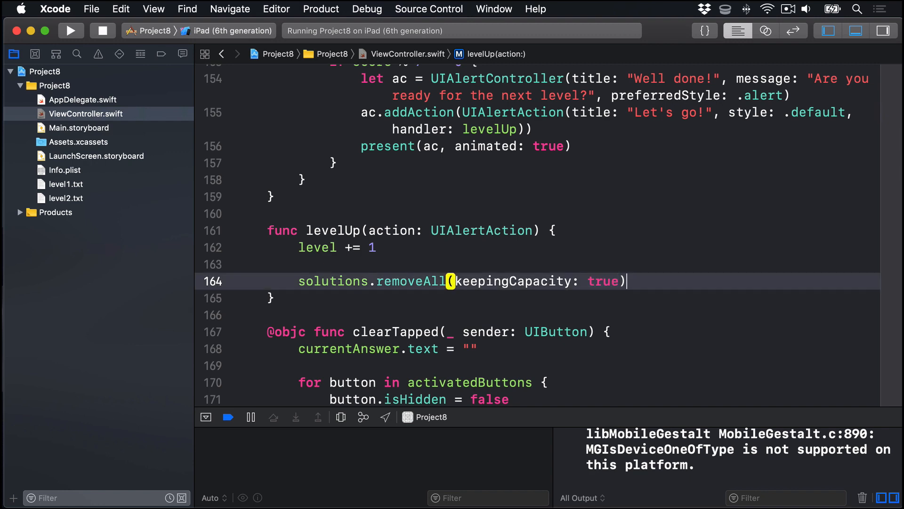
text(loadLevel())
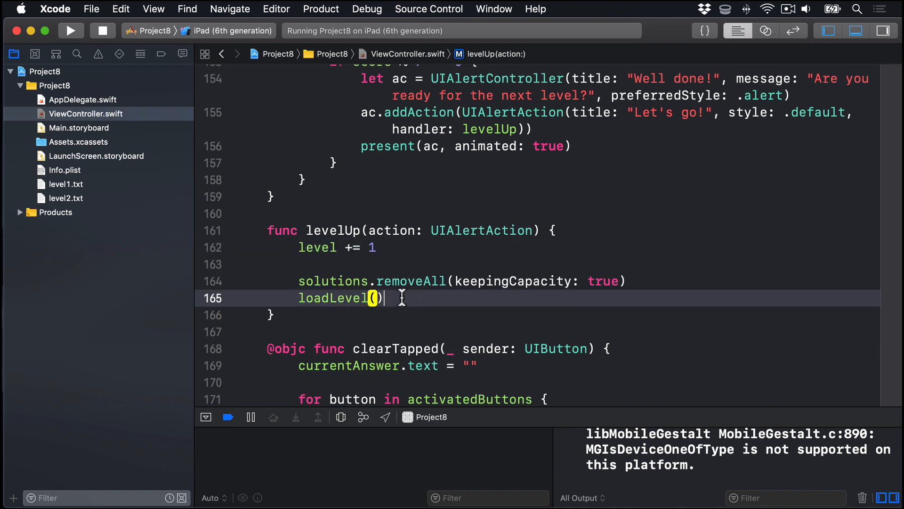
key(Return)
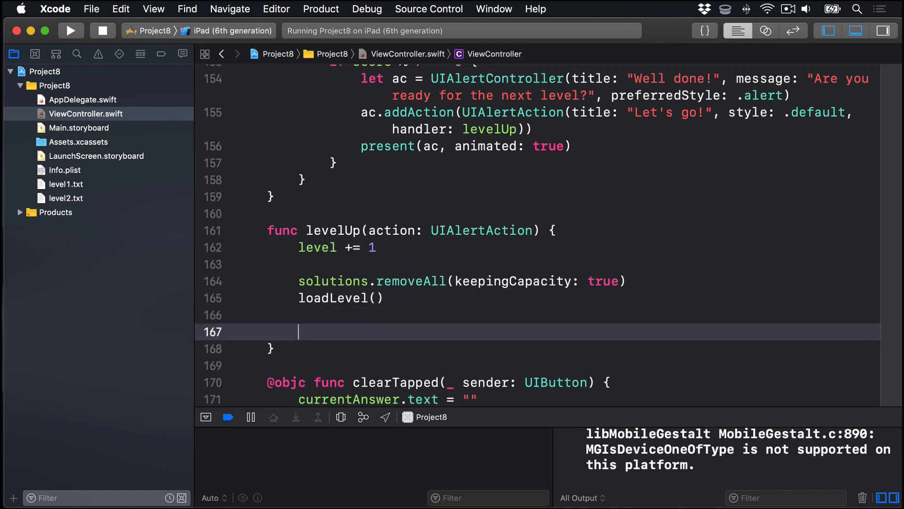
- Add a loop setting every letter button's isHidden to false, and select it
text(for buttonin le)
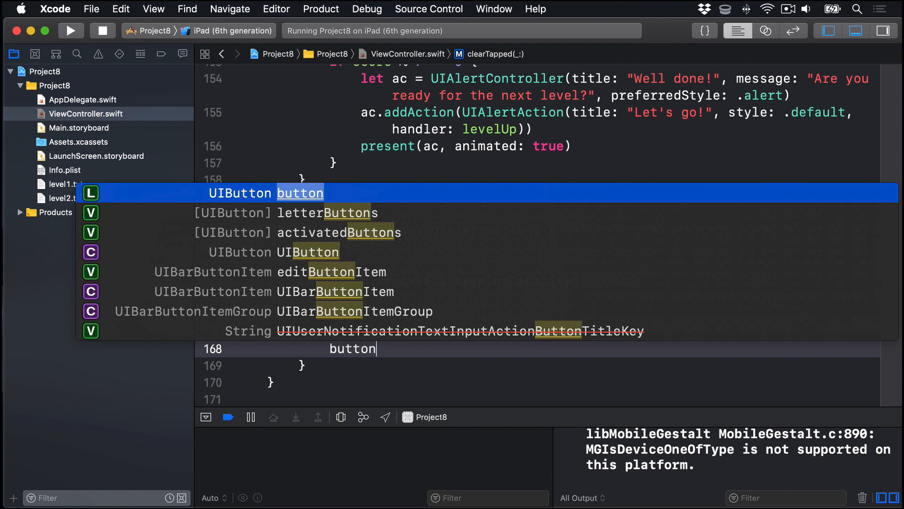
text(.isHidden = fa)
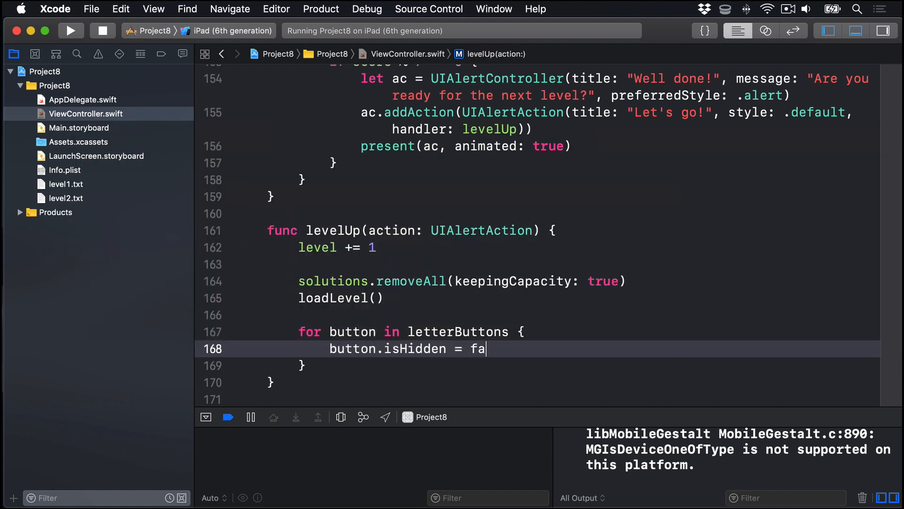
text(lse)
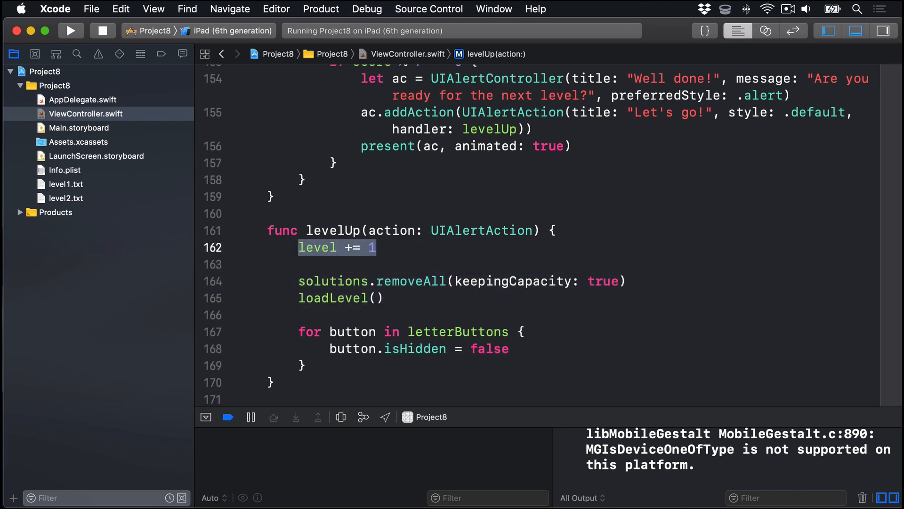
click(311, 331)
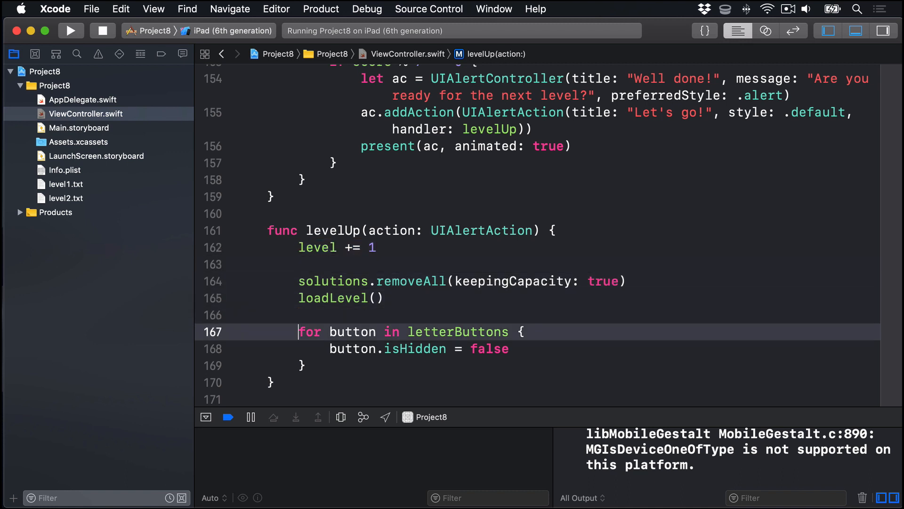
drag(297, 331, 305, 365)
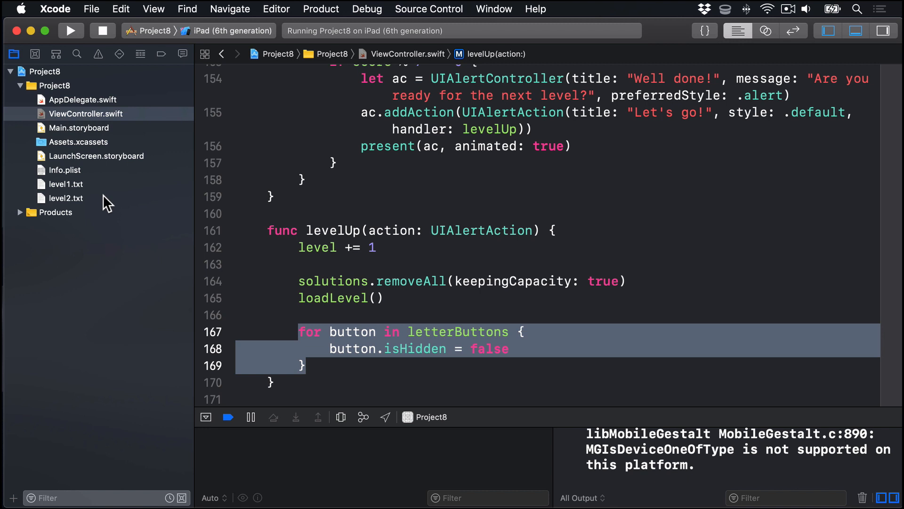
- Build and run Project8 on the iPad (6th generation) simulator
click(70, 31)
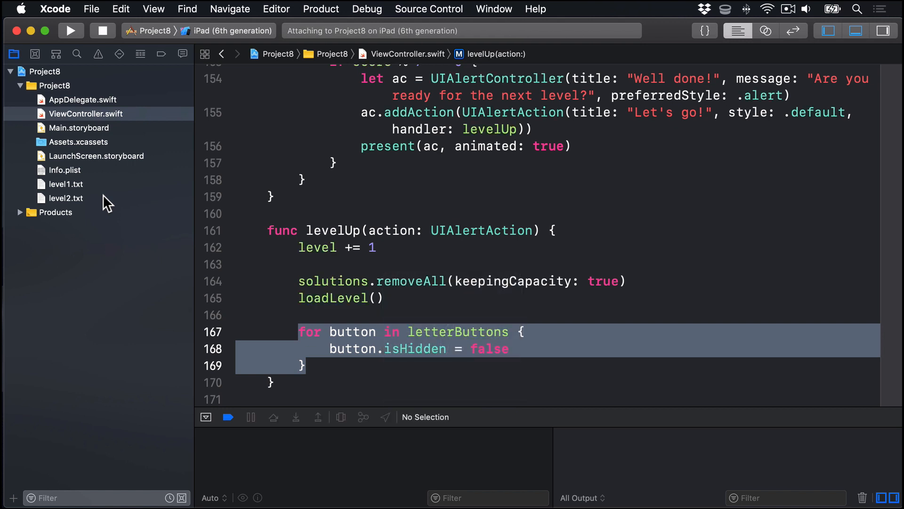
- Spell and submit level-one answers including SAFARI, ELIZABETH, CARROT and TWITTER
click(70, 31)
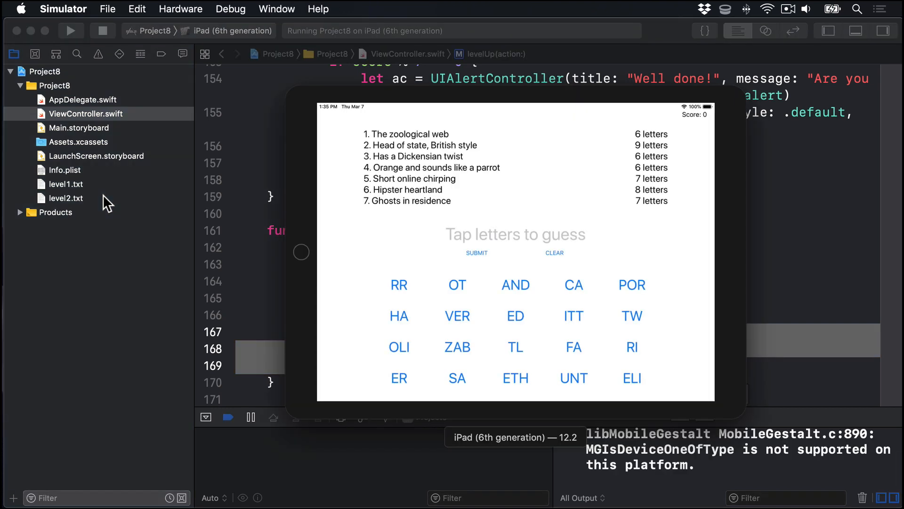
mouse_move(408, 123)
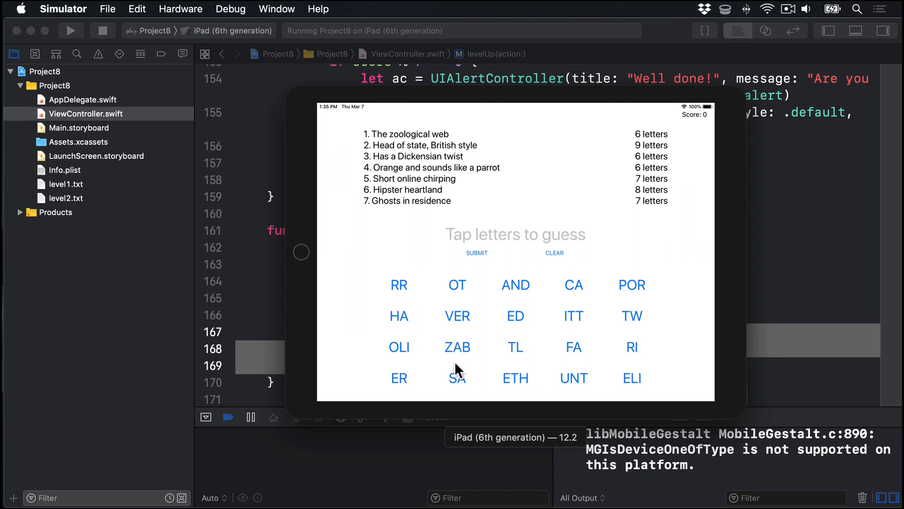
click(573, 346)
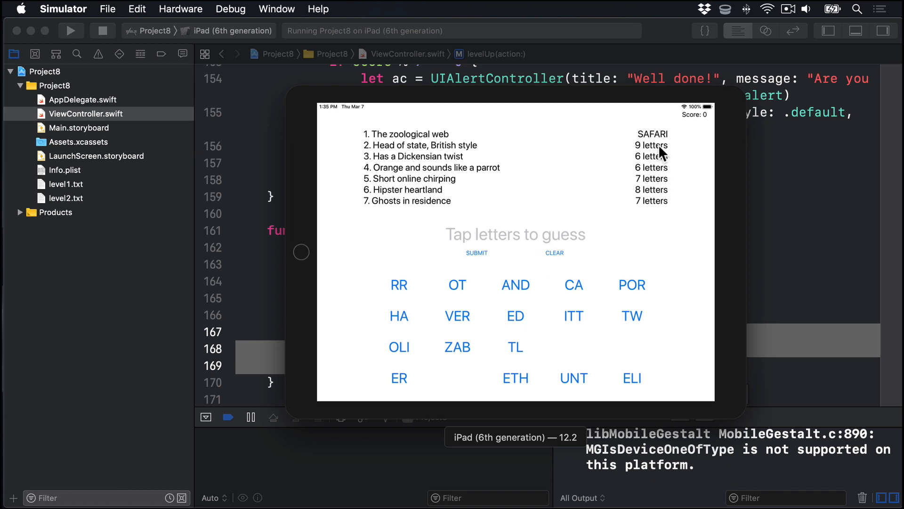
mouse_move(442, 141)
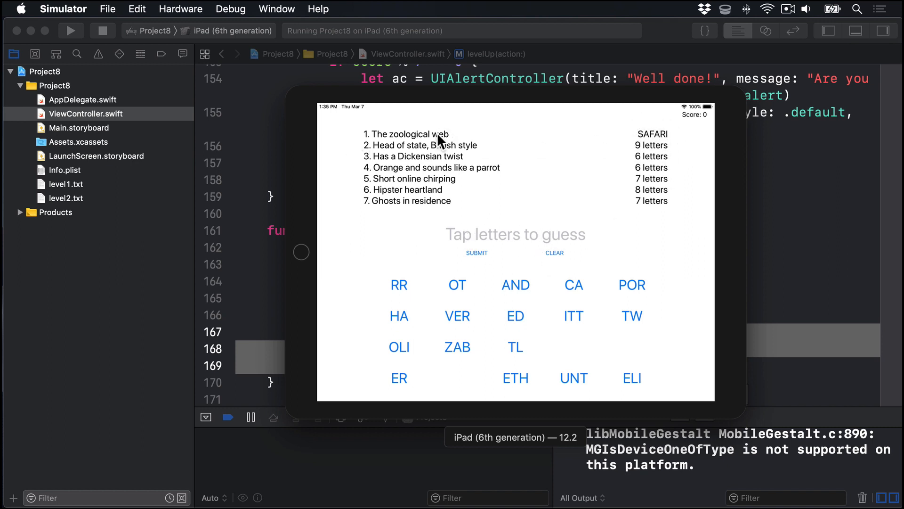
mouse_move(629, 383)
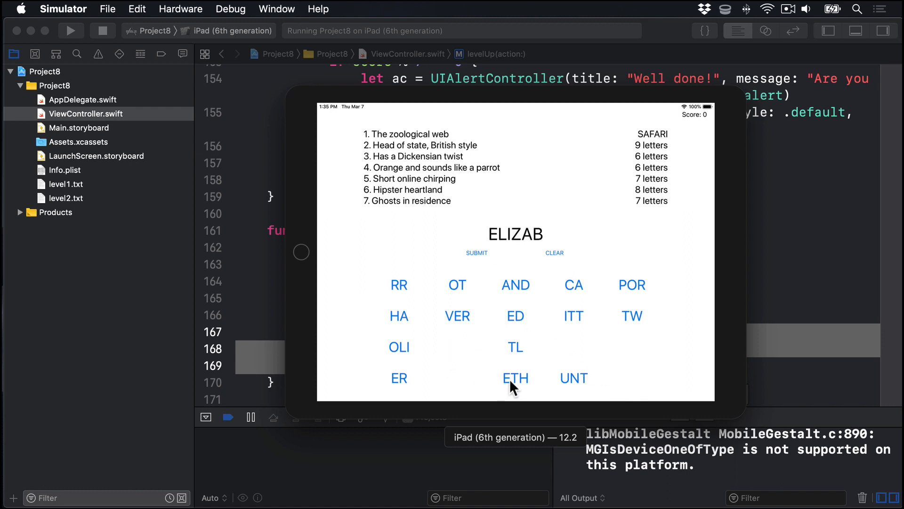
click(515, 378)
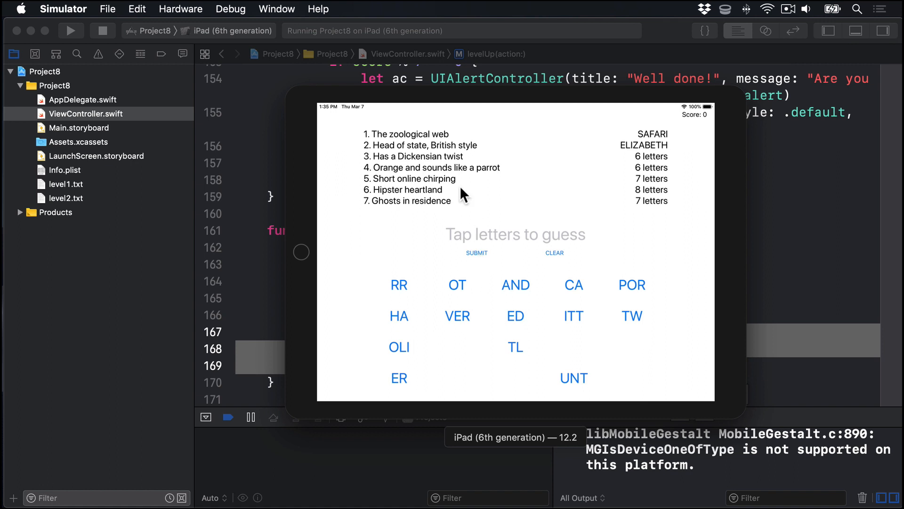
mouse_move(412, 350)
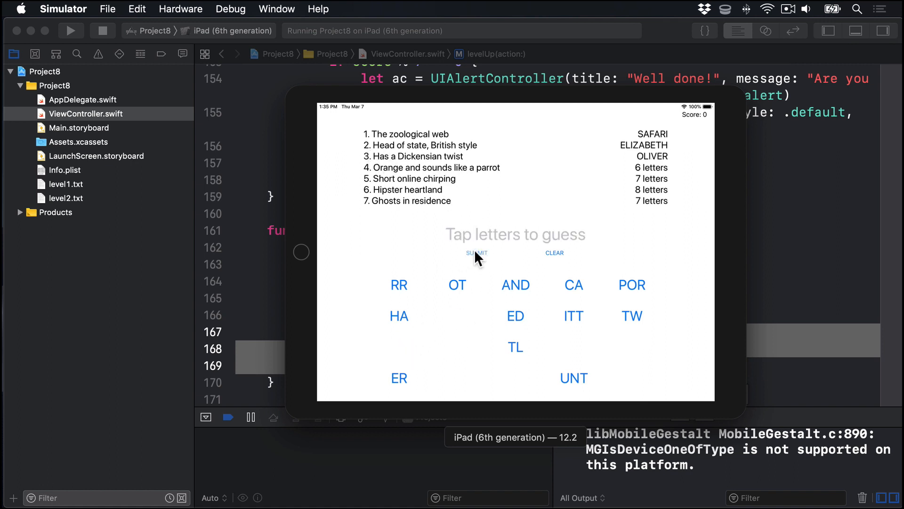
mouse_move(473, 152)
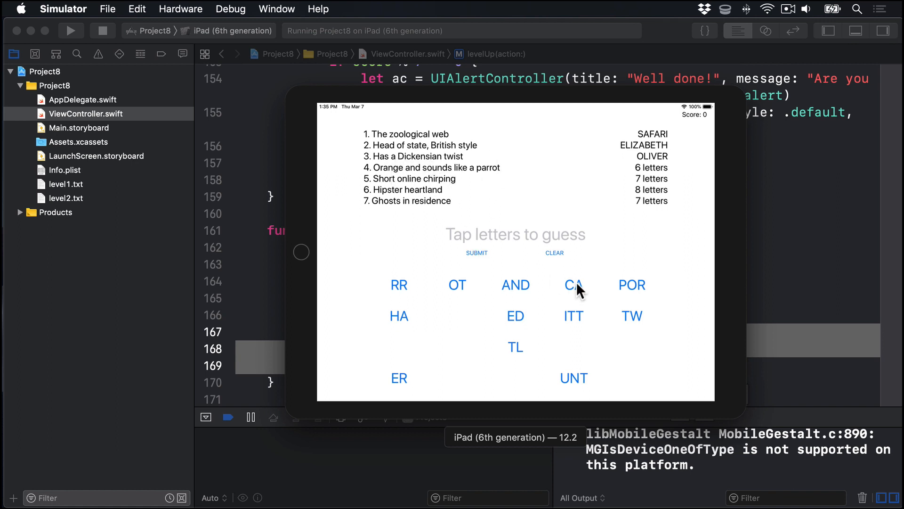
click(573, 284)
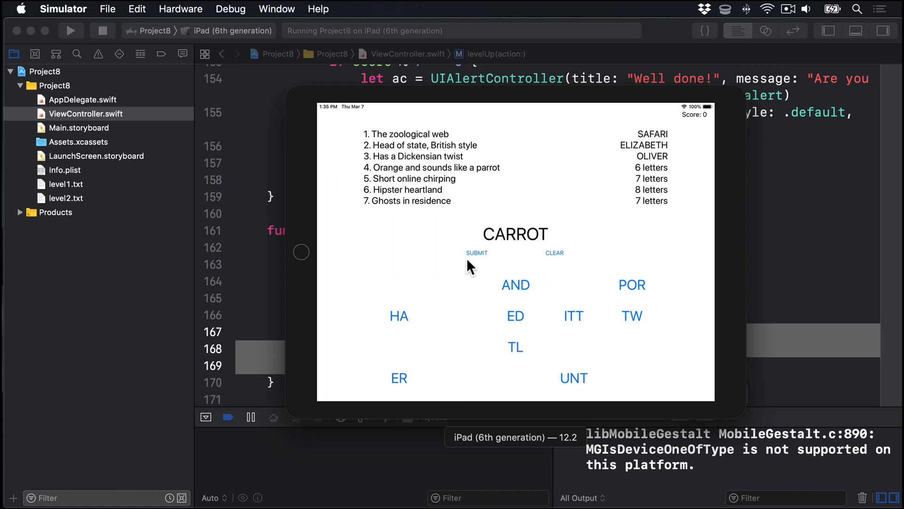
click(477, 252)
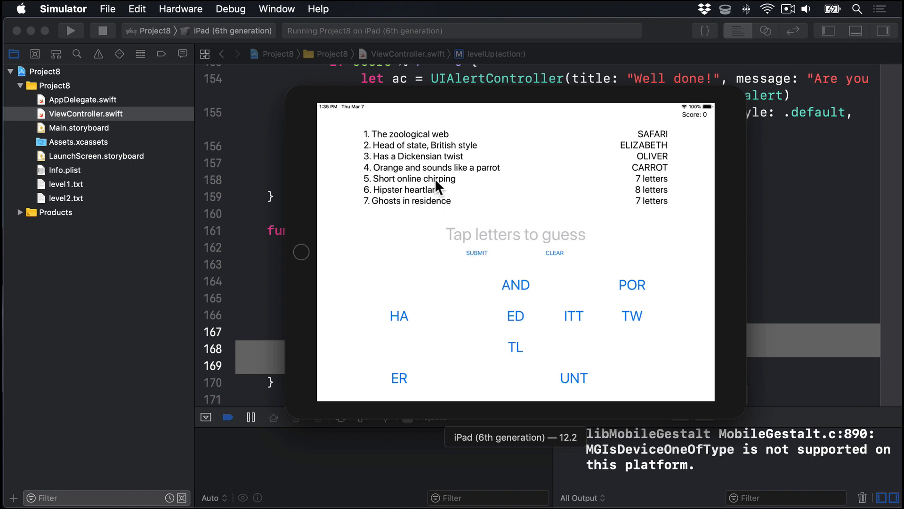
click(632, 315)
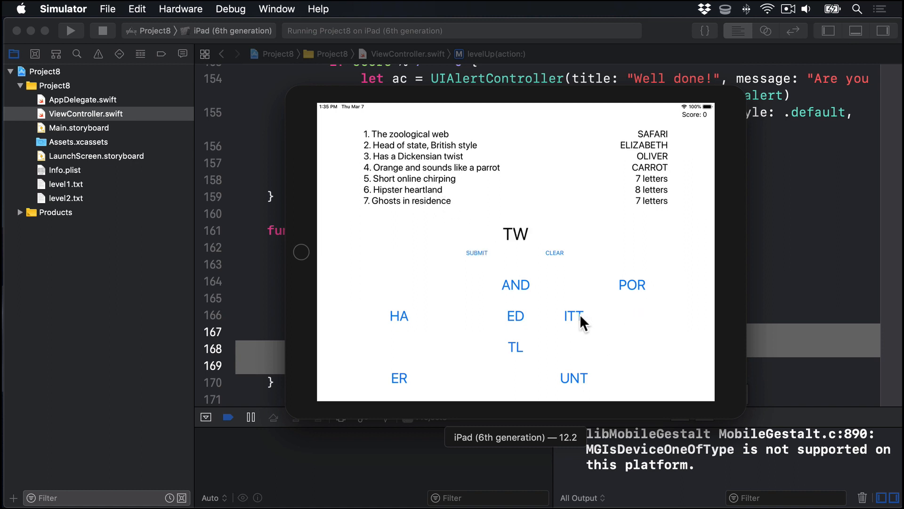
click(574, 316)
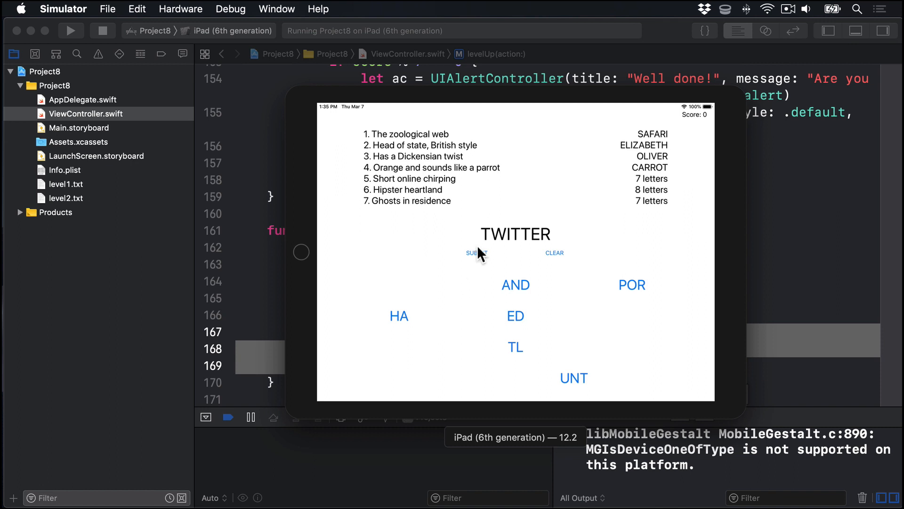
click(476, 252)
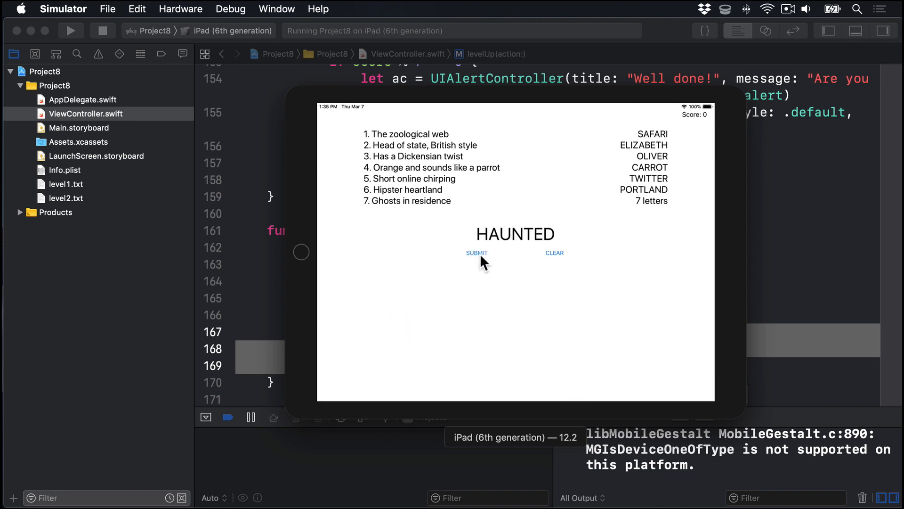
- Submit HAUNTED and accept "Let's go!" in the Well done alert
click(476, 253)
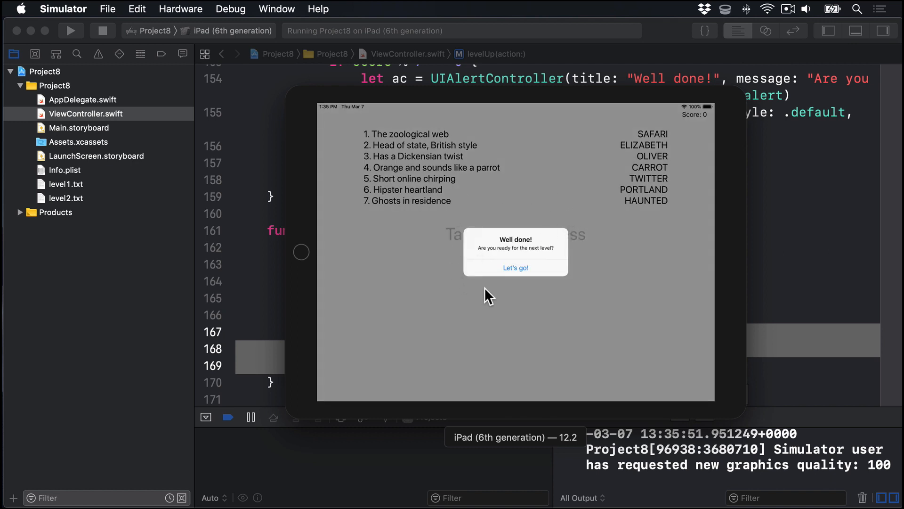
mouse_move(473, 278)
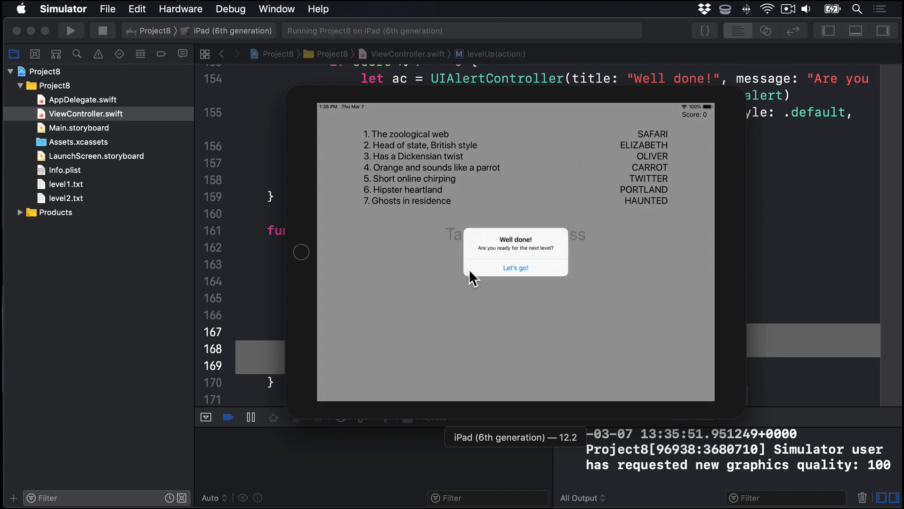
click(514, 267)
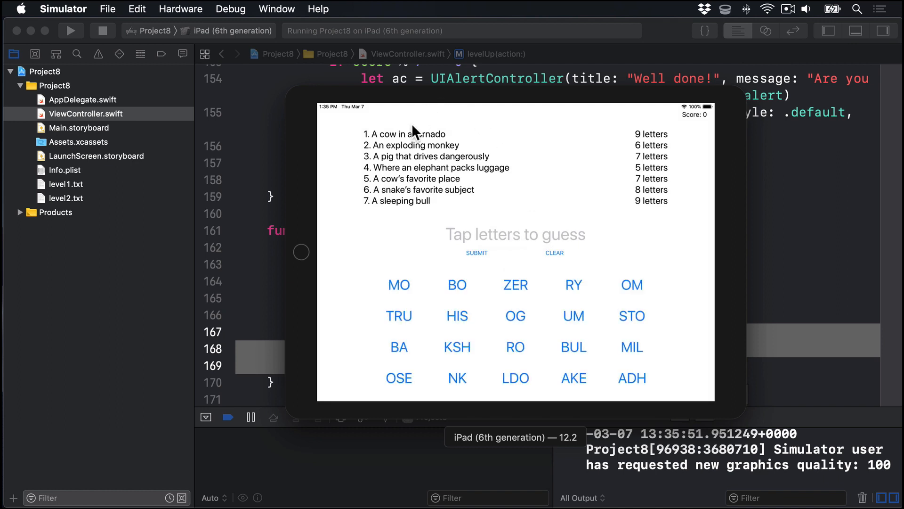
mouse_move(412, 184)
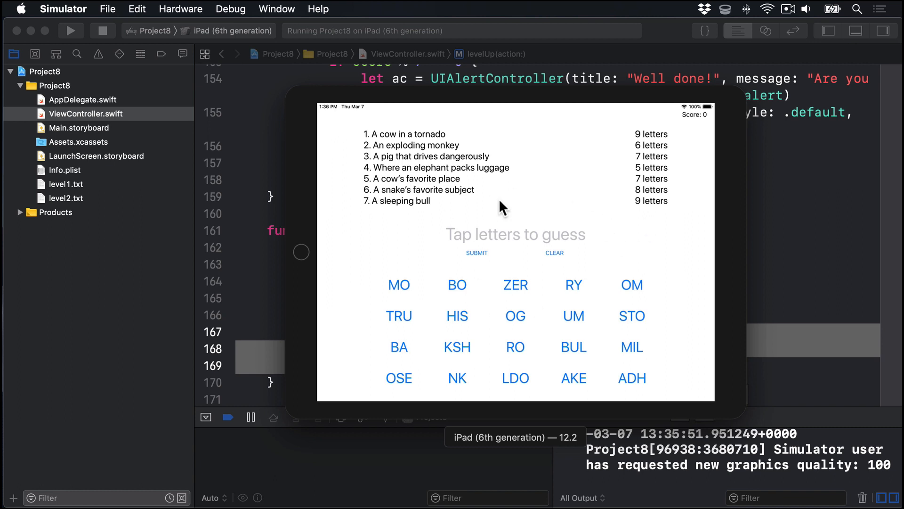
mouse_move(655, 334)
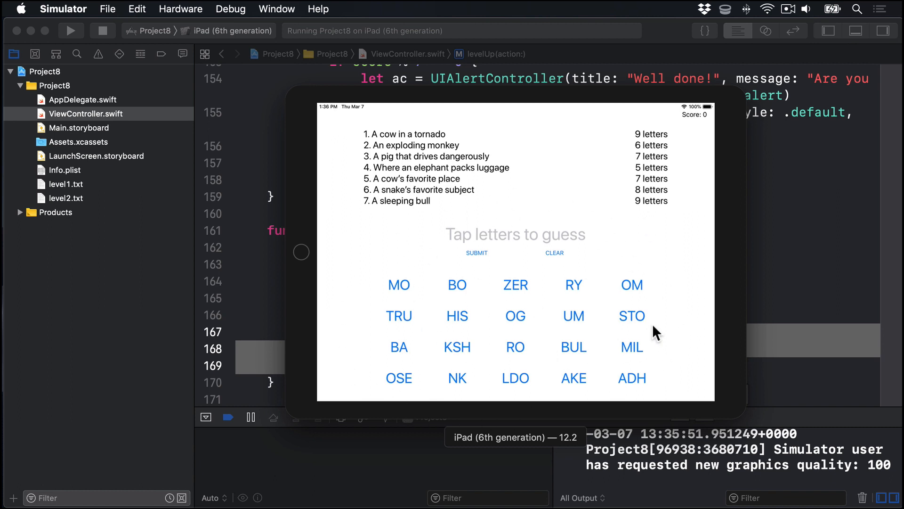
mouse_move(555, 380)
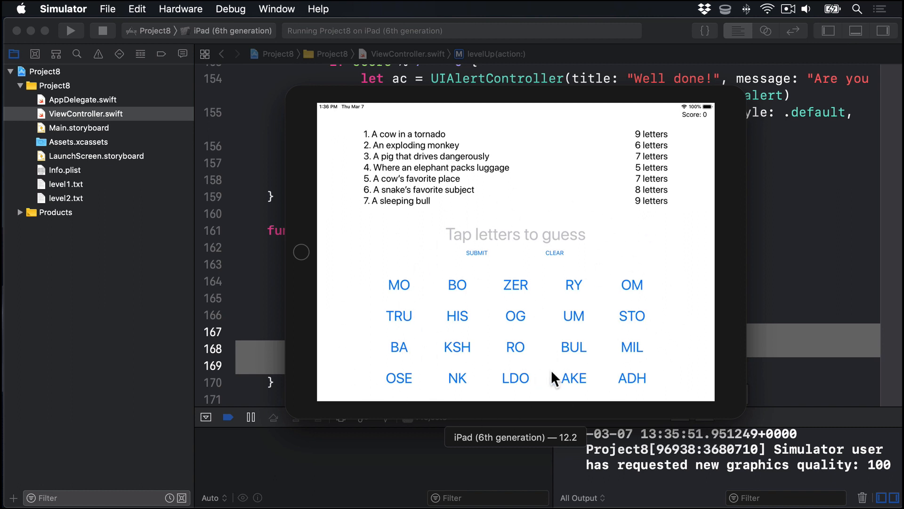